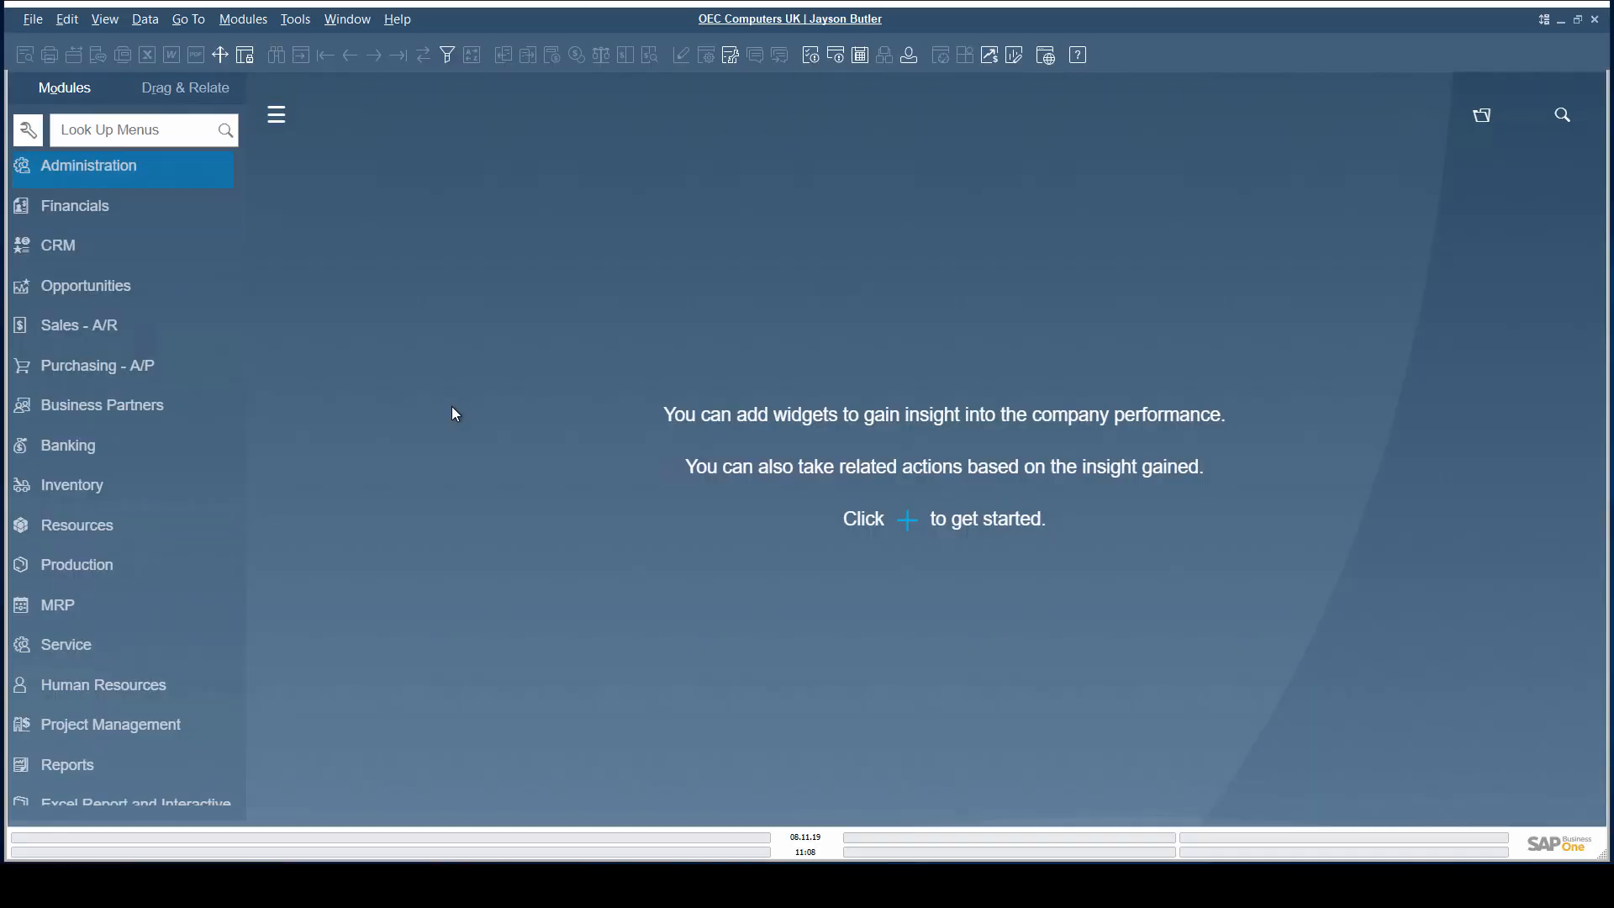
# - Start a new sales order for Aquent Systems and show its Logistics ship-to and bill-to addresses
pyautogui.click(78, 324)
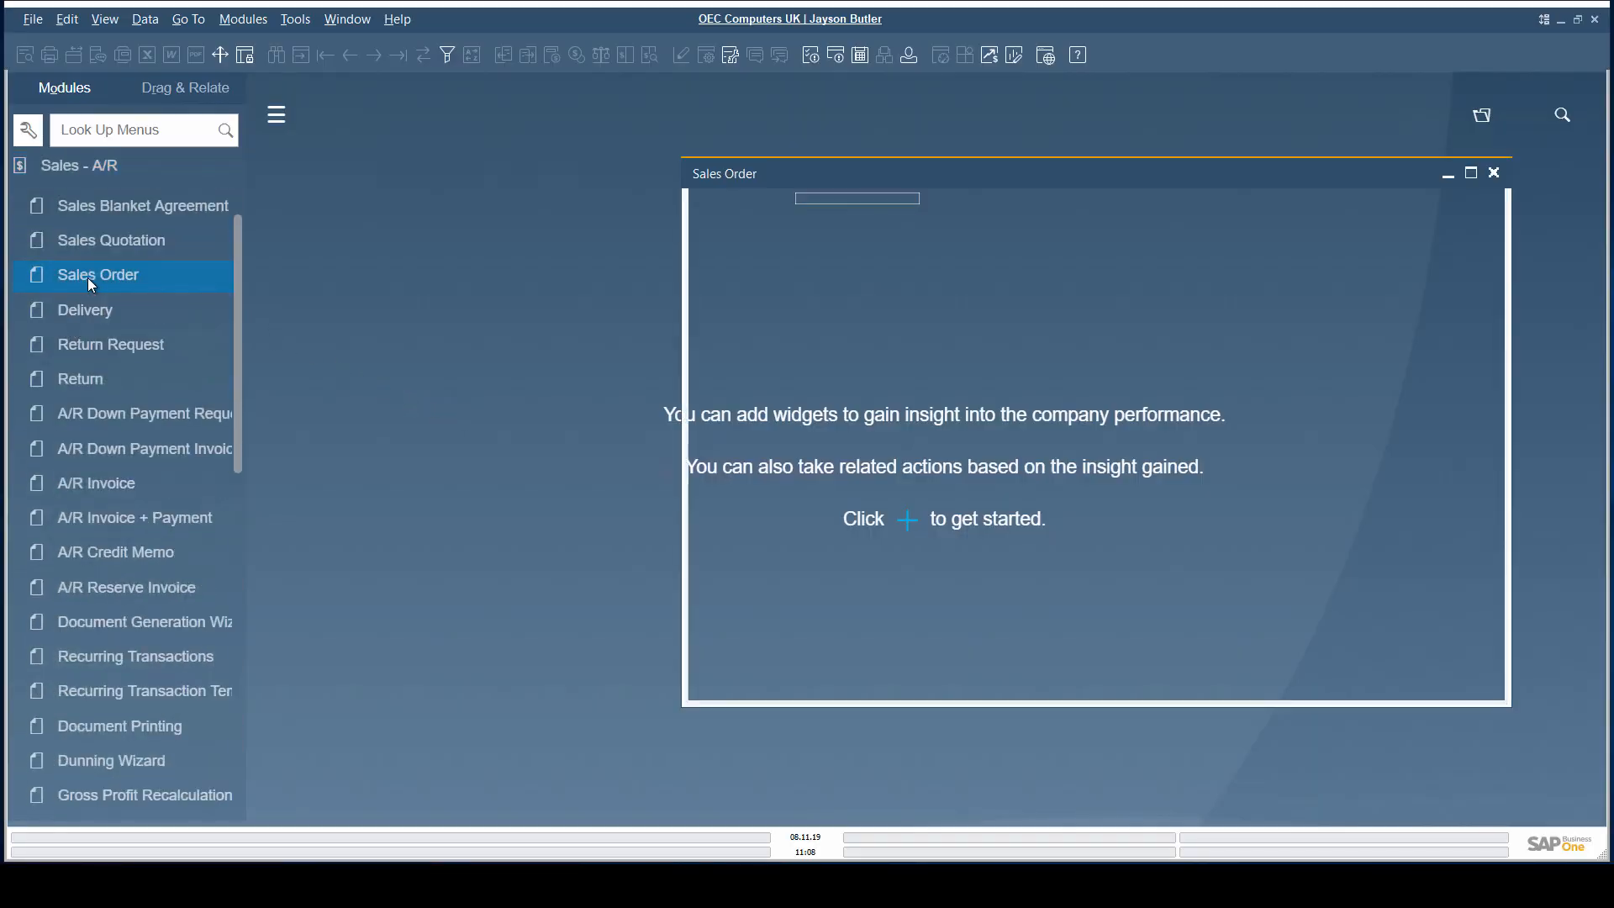
pyautogui.click(97, 274)
pyautogui.write('C70000')
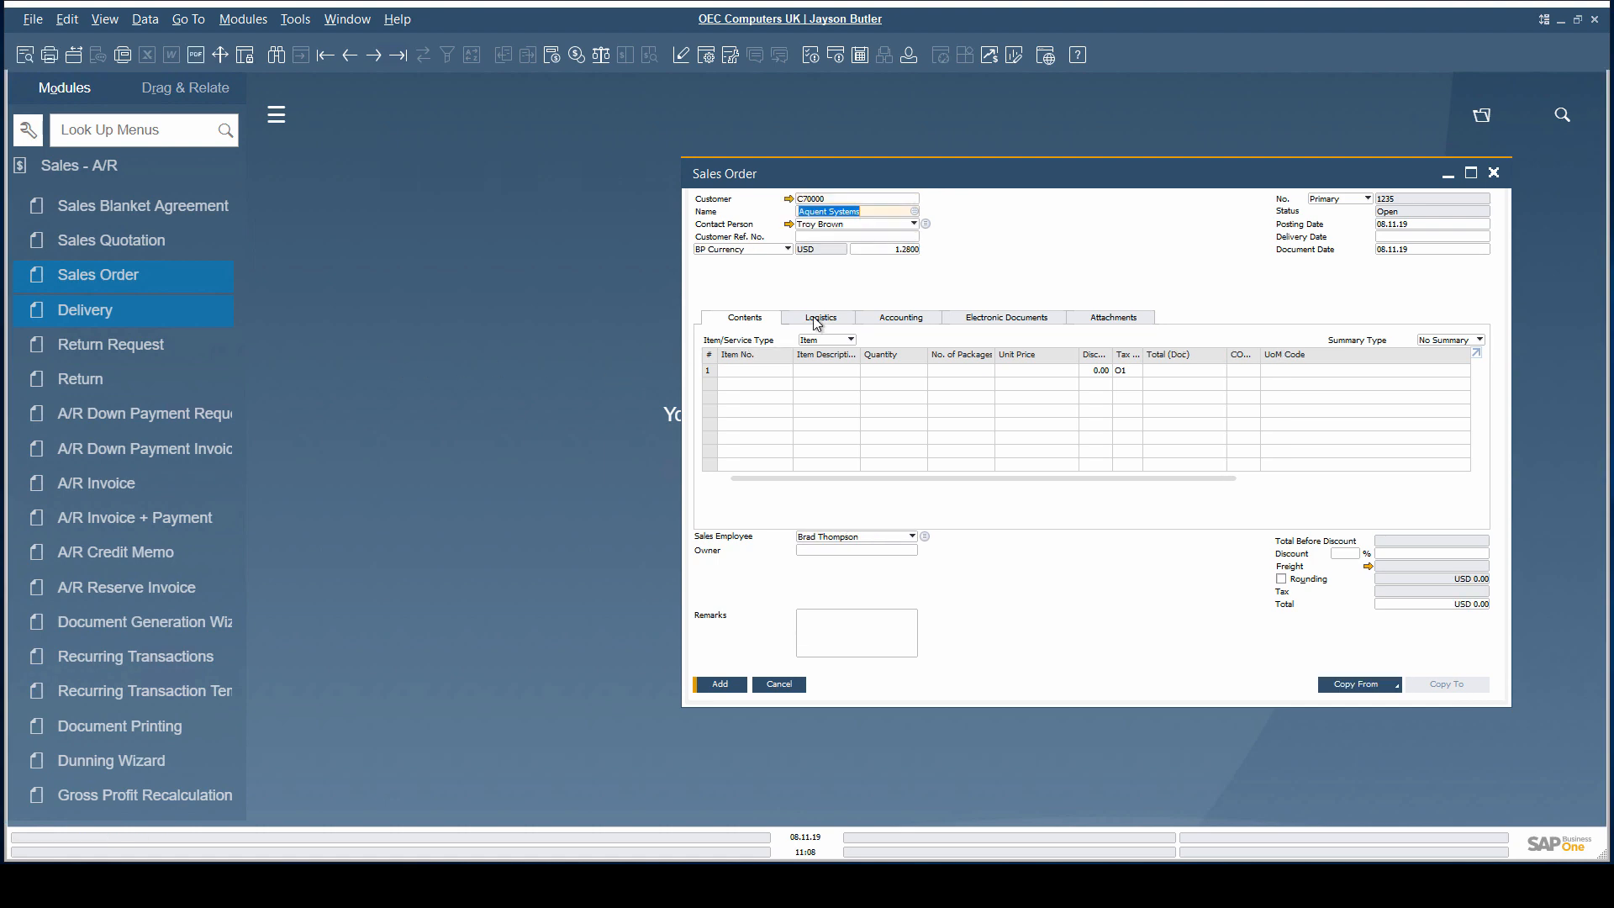
pyautogui.click(821, 318)
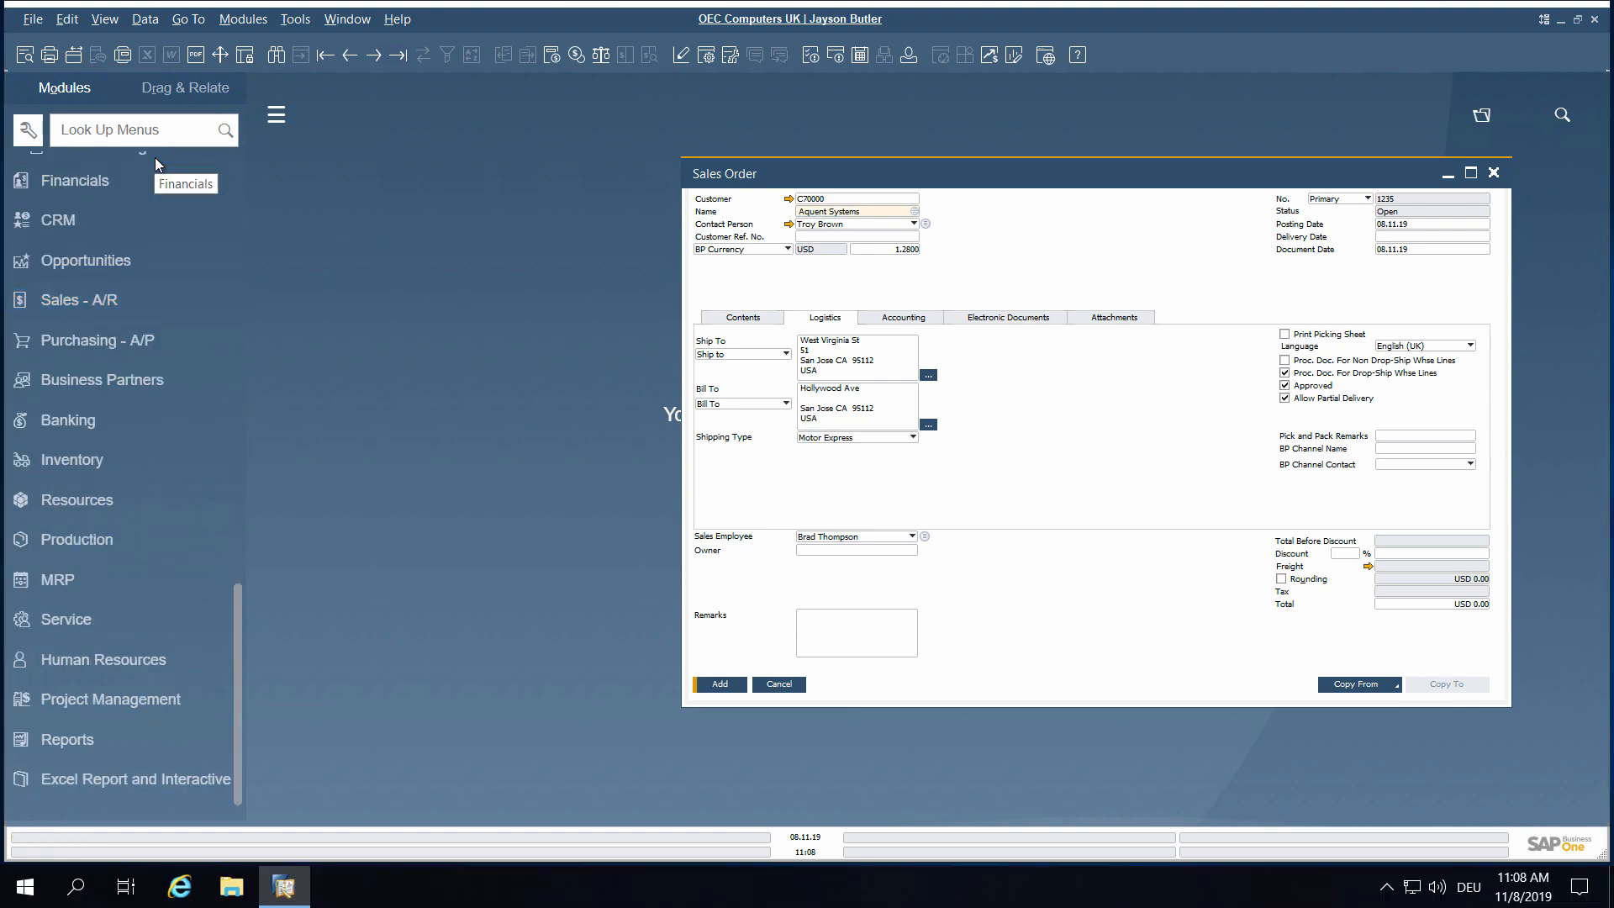
# - Look up the USA address format in Address Formats setup
pyautogui.click(88, 166)
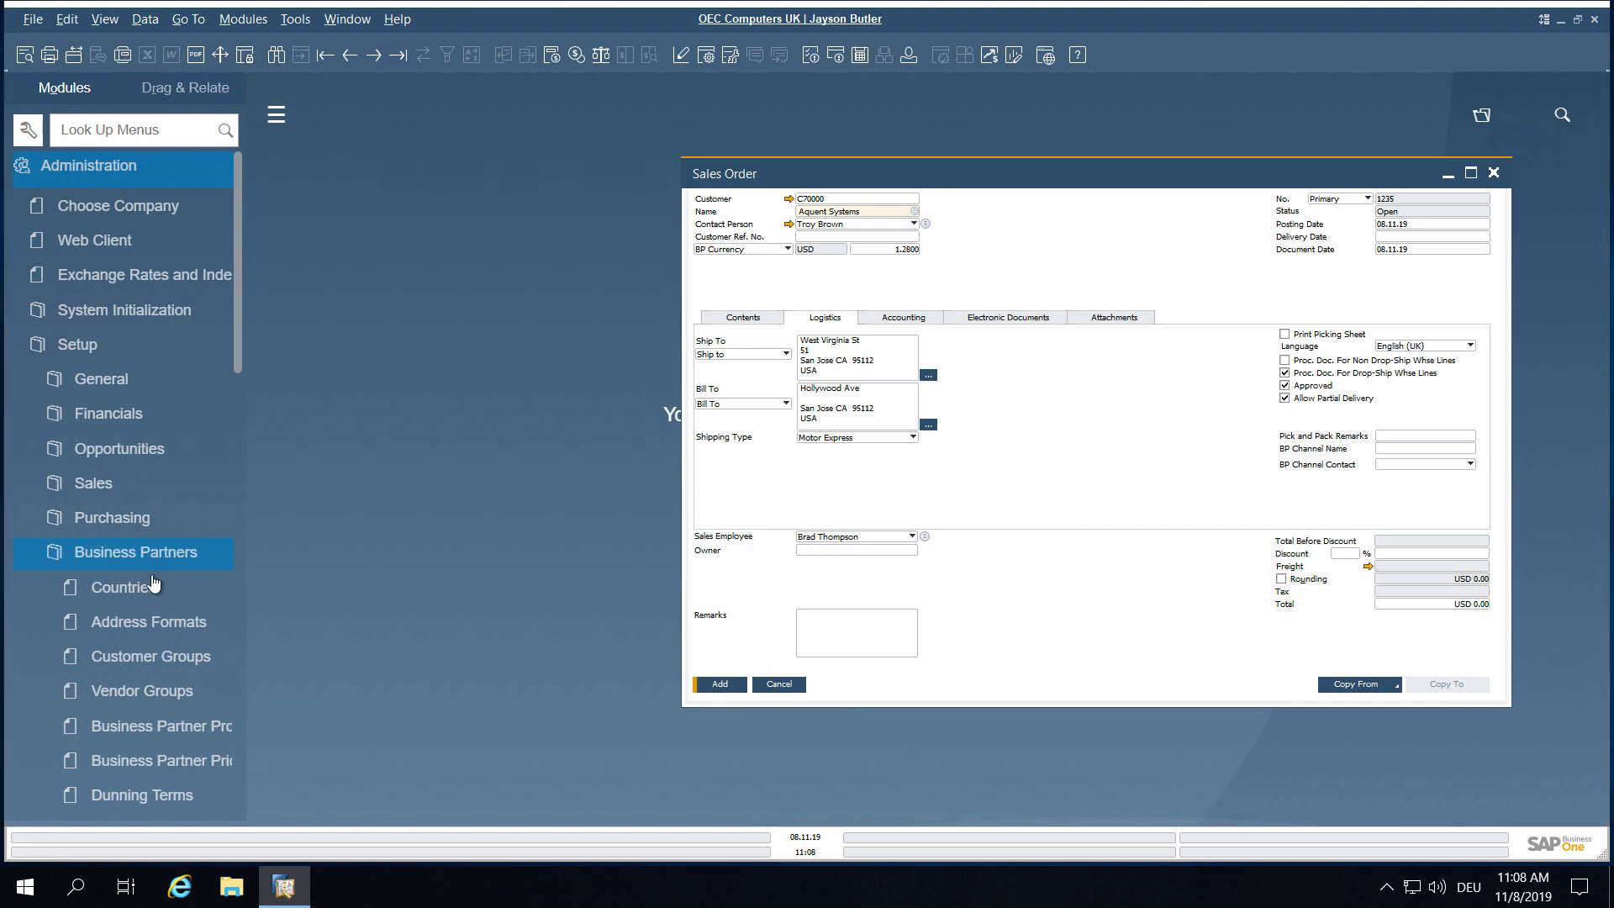
pyautogui.click(146, 622)
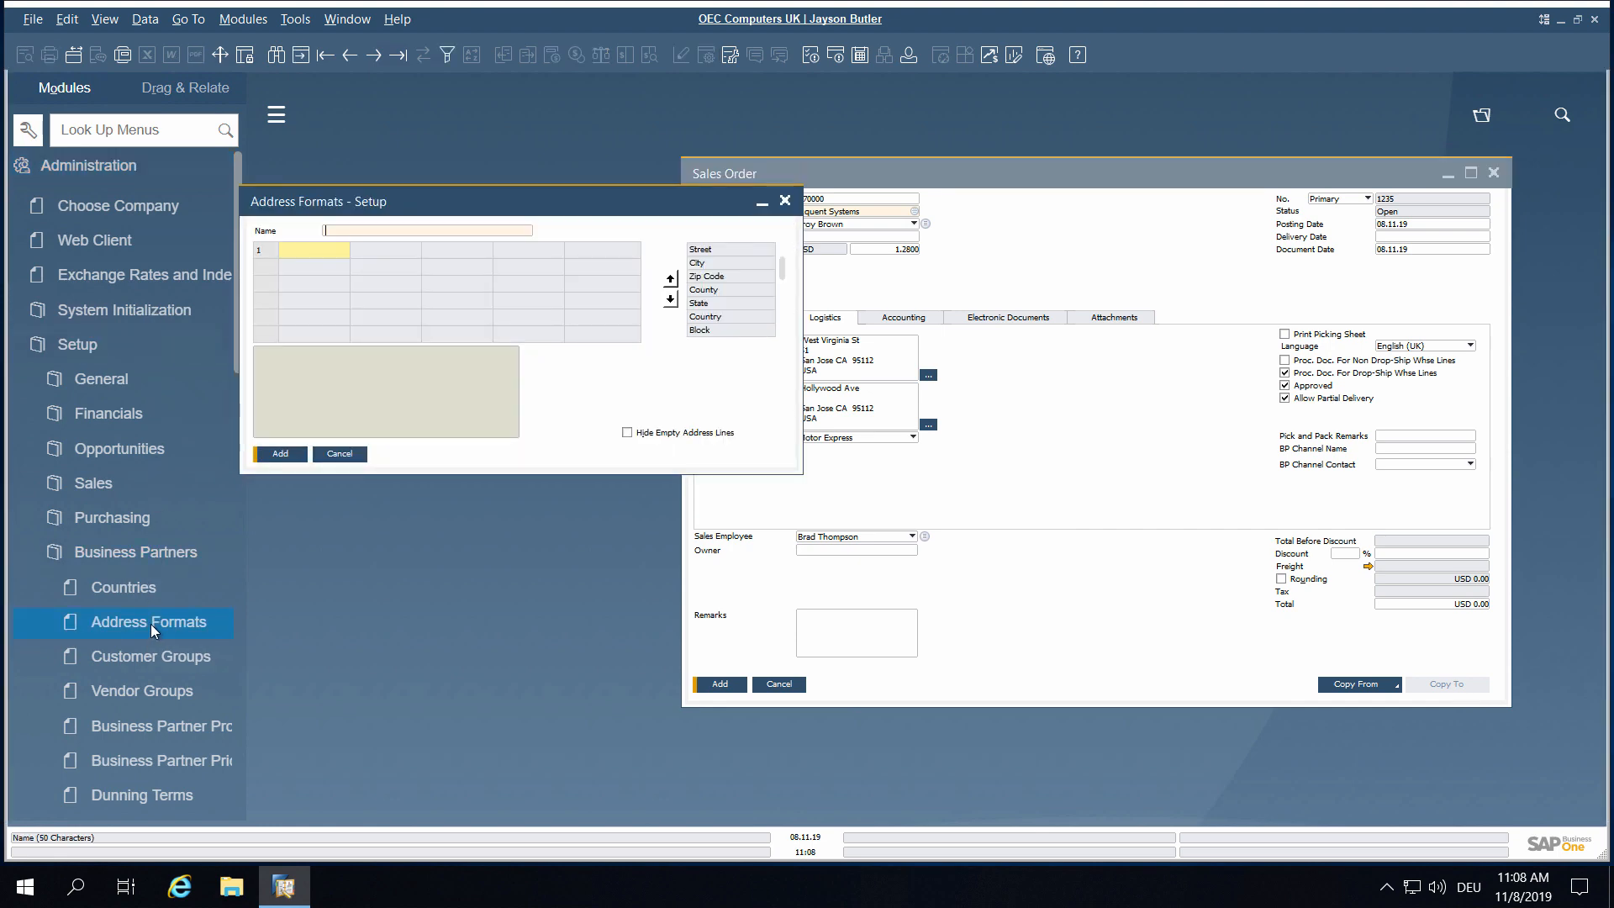
pyautogui.moveTo(325, 535)
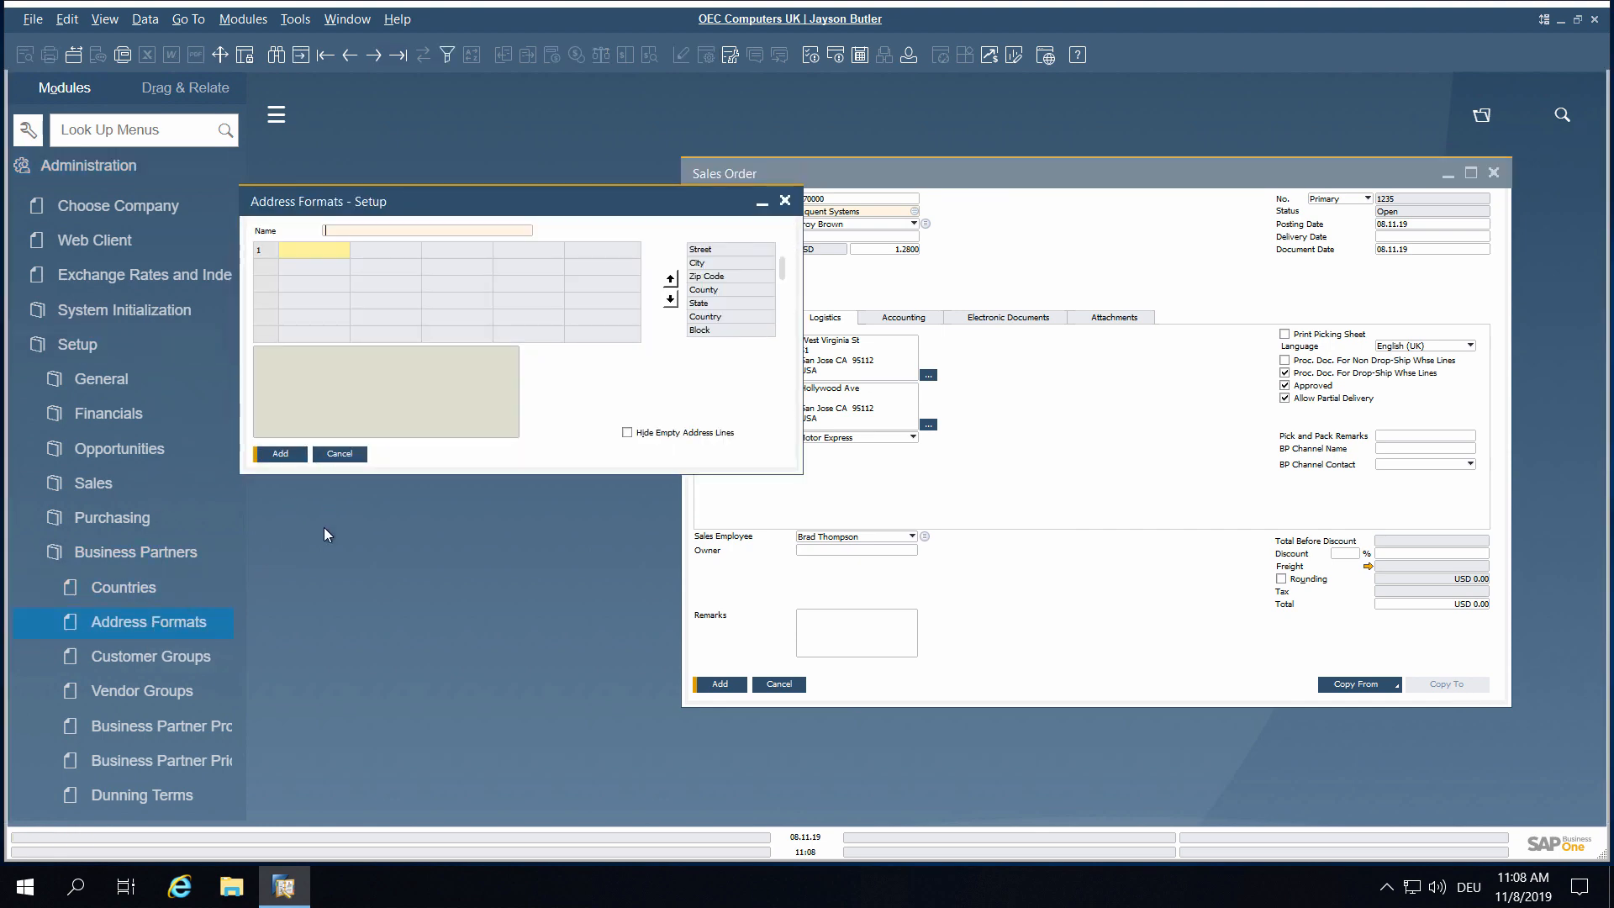
pyautogui.write('us')
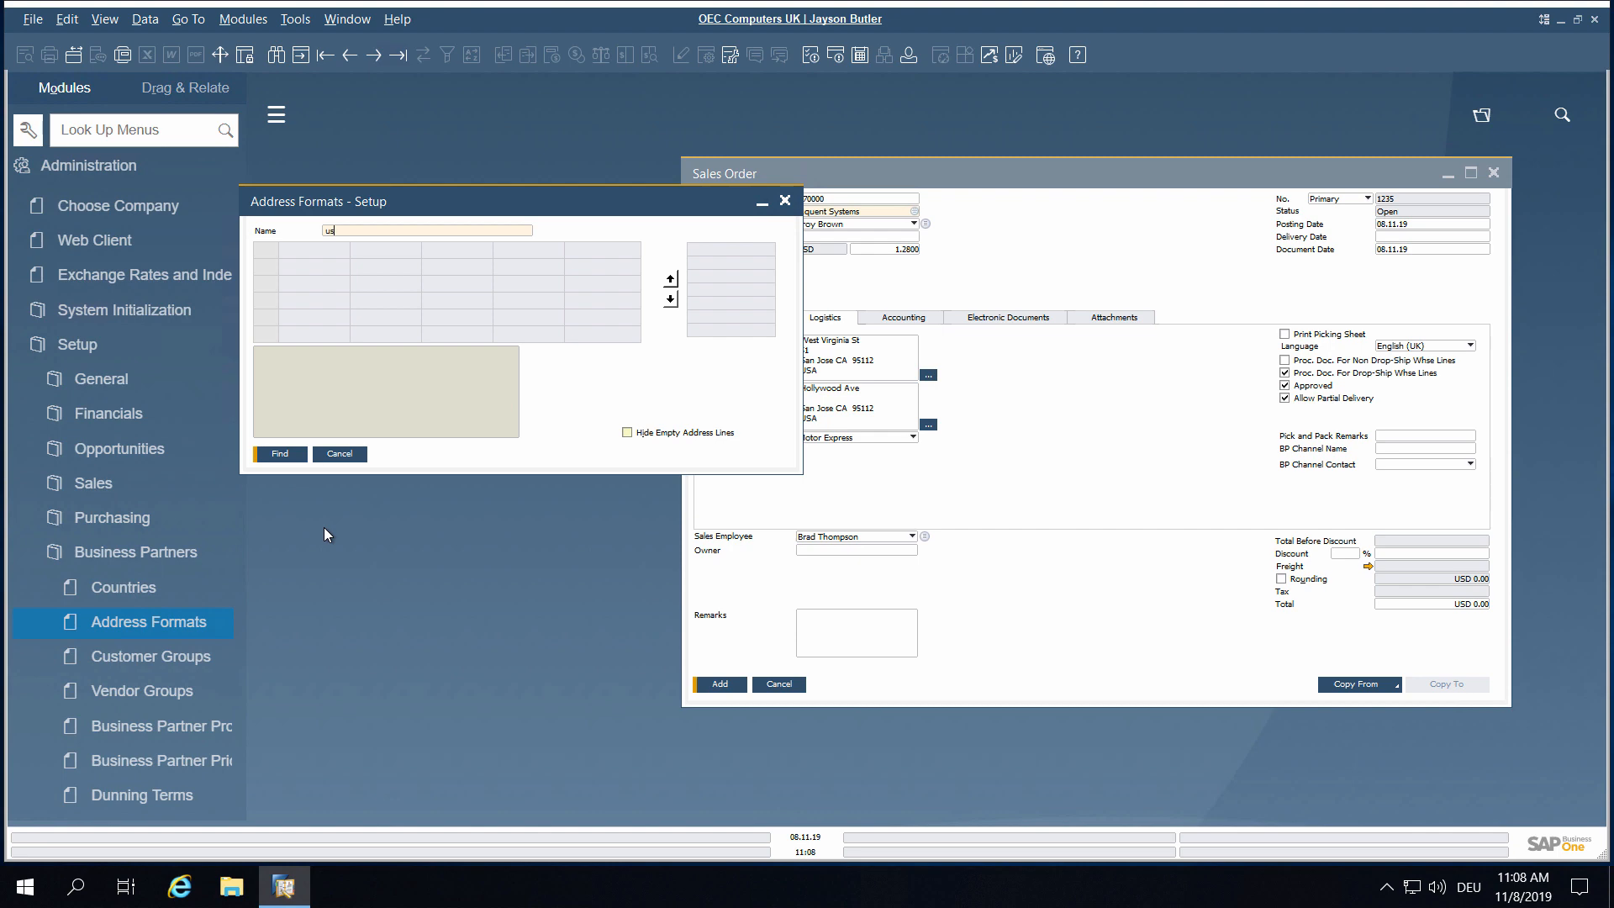
pyautogui.click(277, 454)
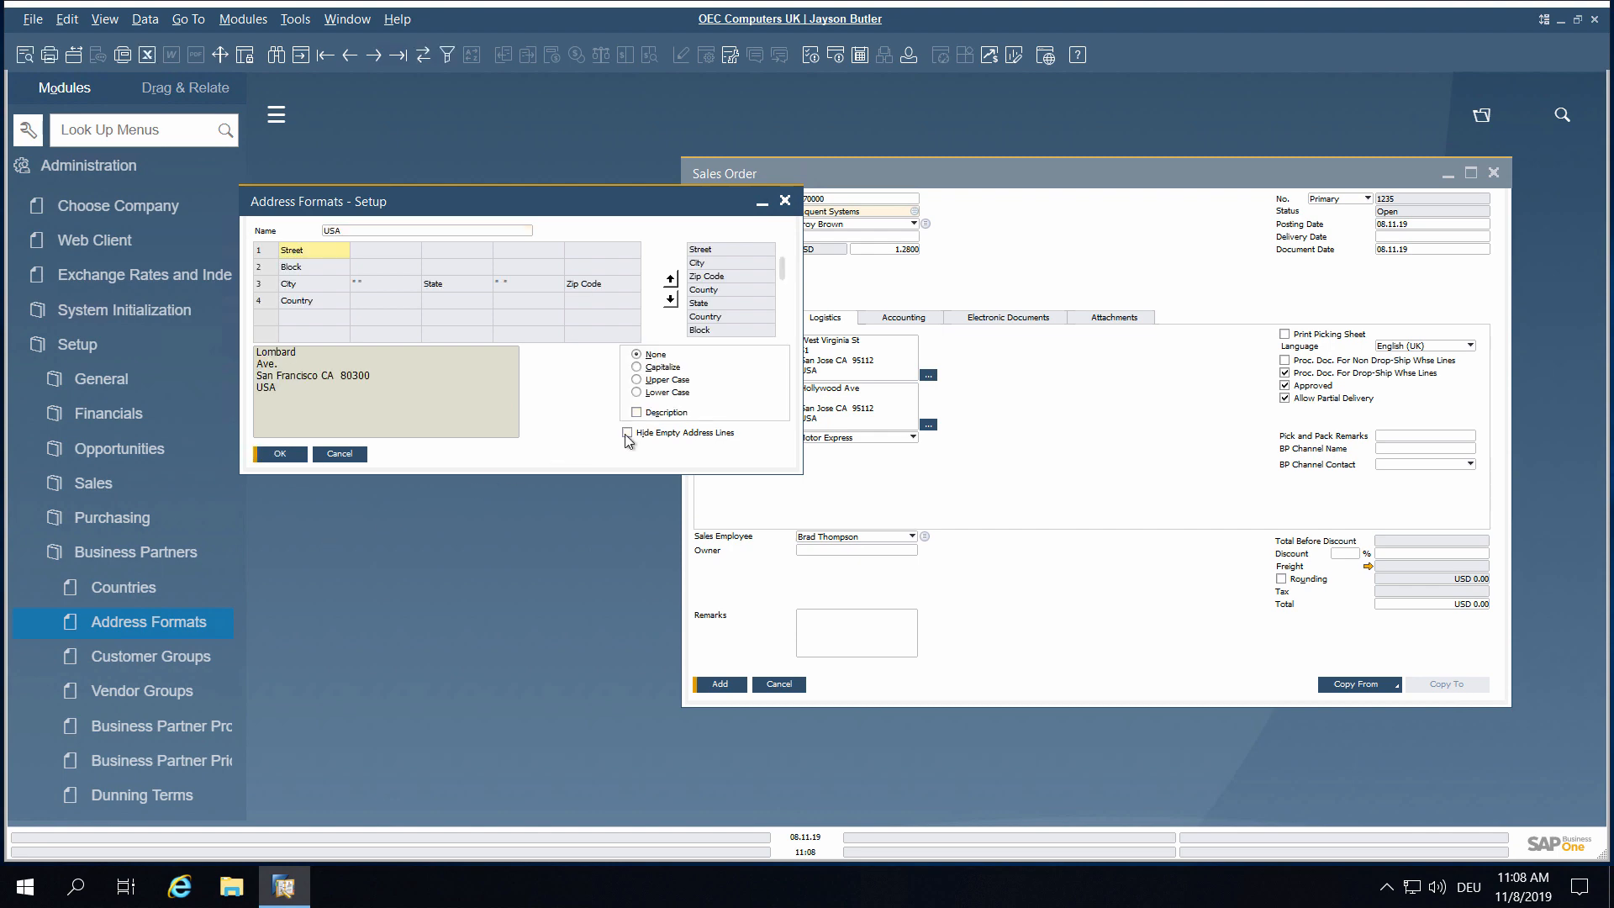
# - Enable Hide Empty Address Lines for USA, update it and return to the sales order
pyautogui.click(627, 432)
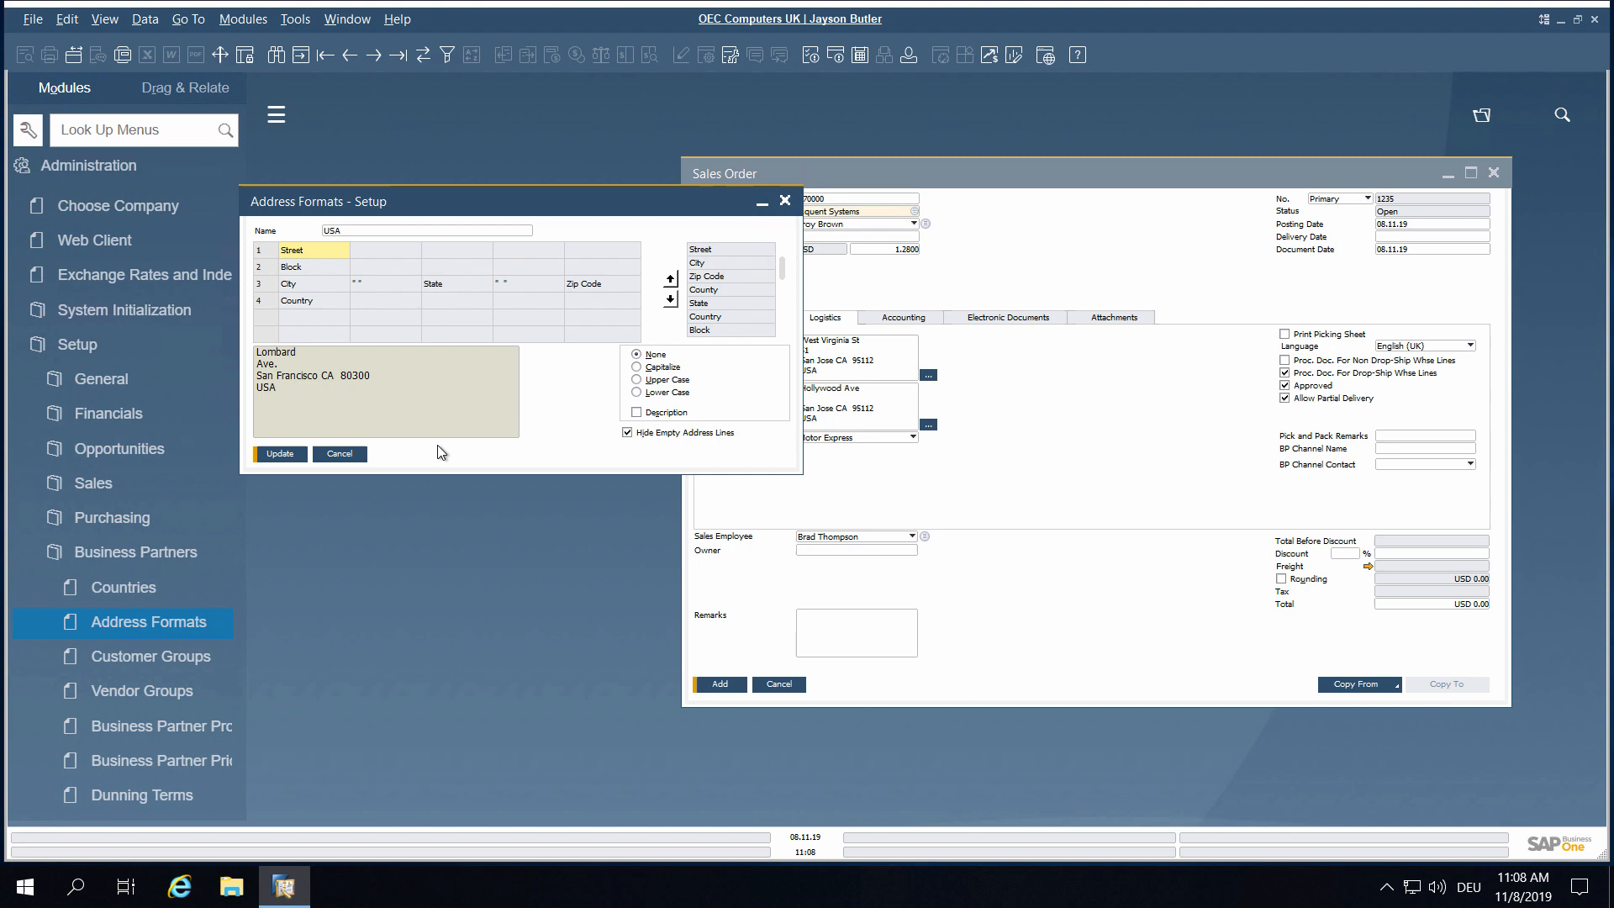
pyautogui.click(278, 454)
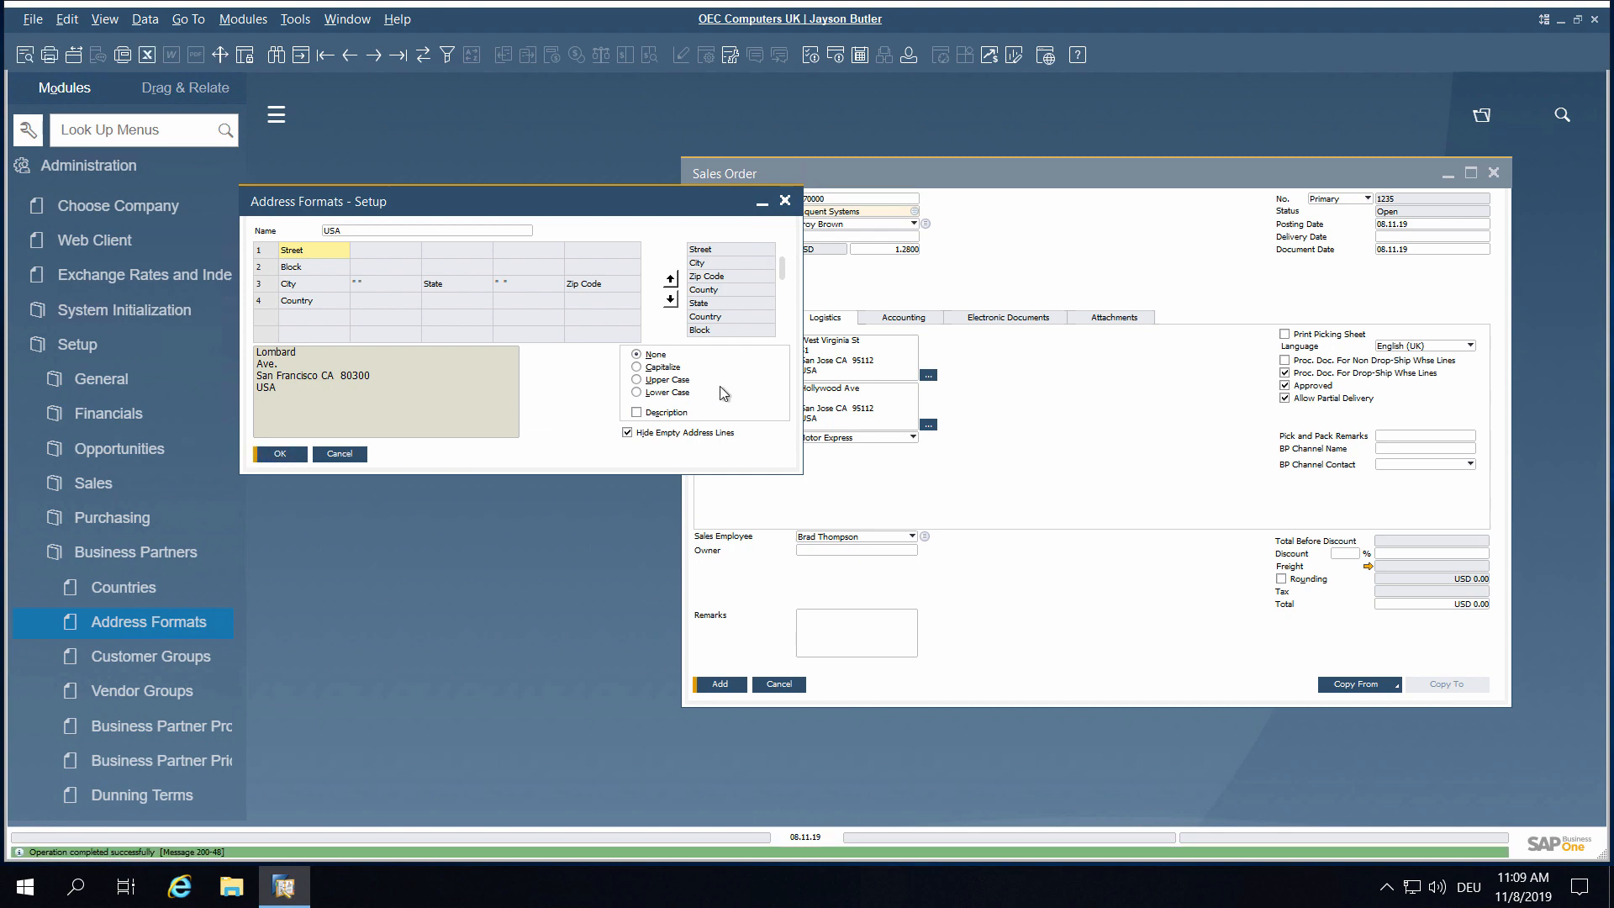
pyautogui.click(879, 205)
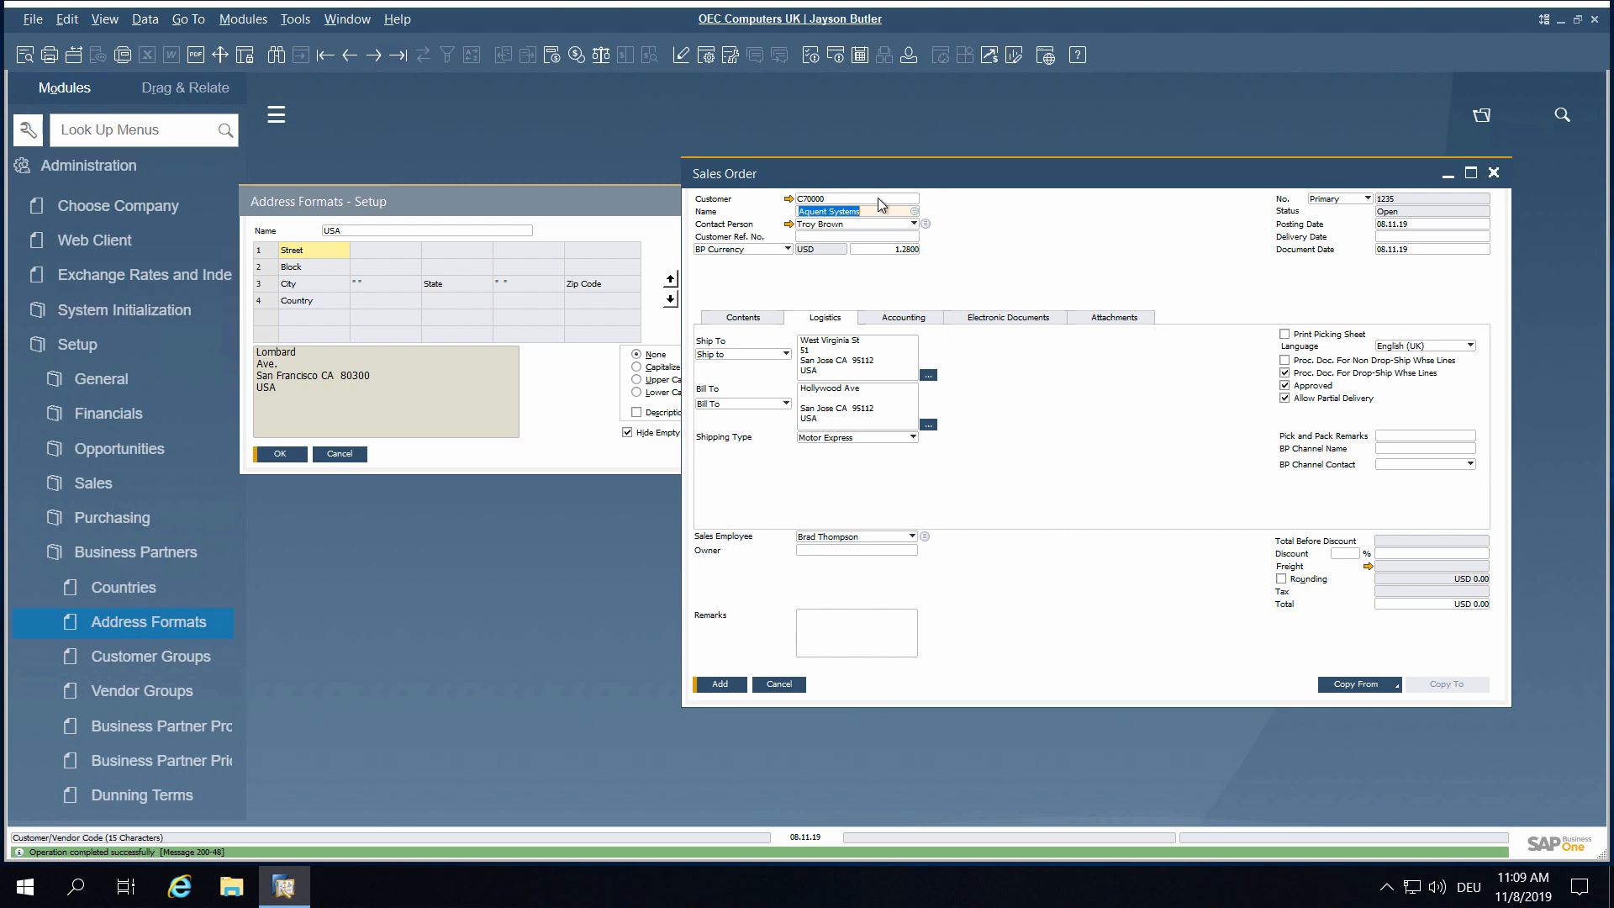
# - Re-enter customer C70000 and choose Aquent Systems on the sales order
pyautogui.write('c')
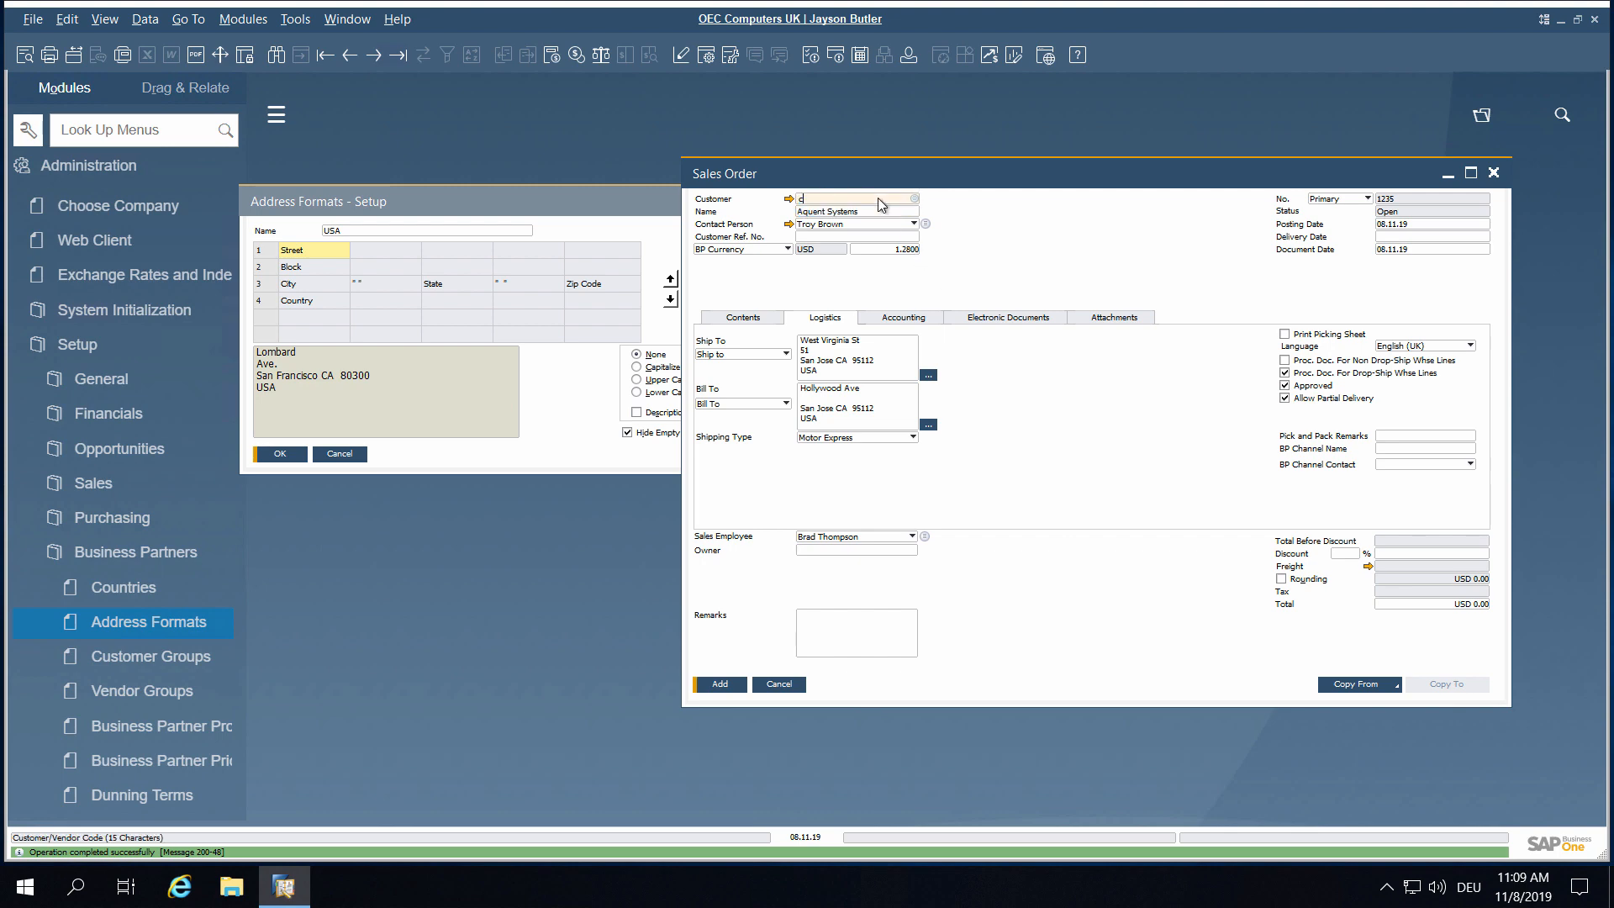
pyautogui.write('C70000')
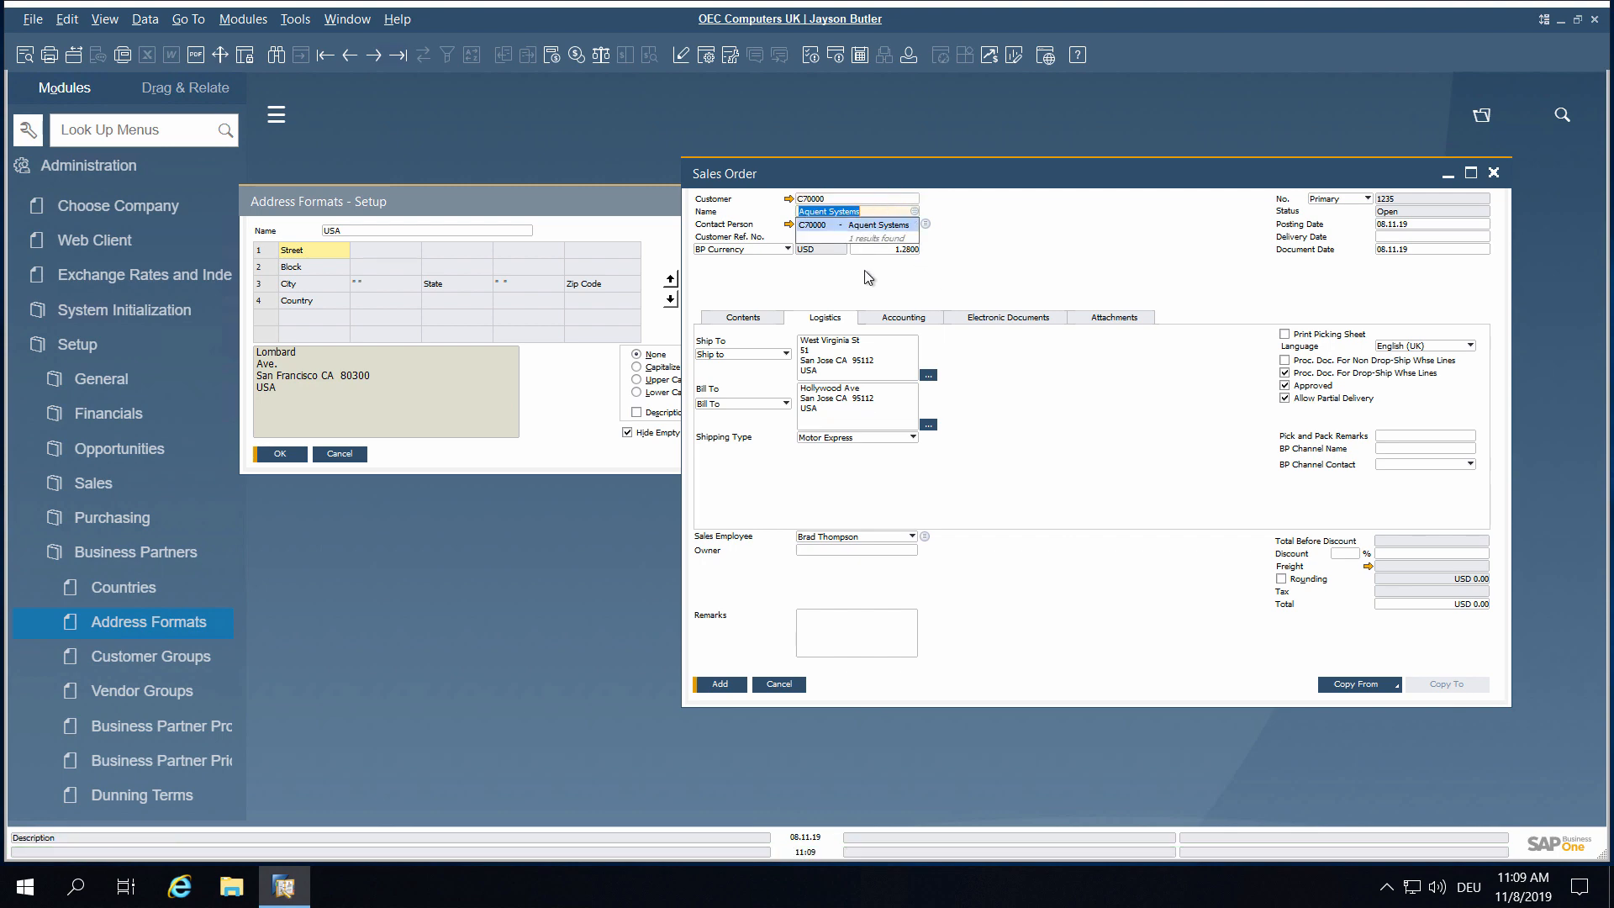
pyautogui.click(839, 404)
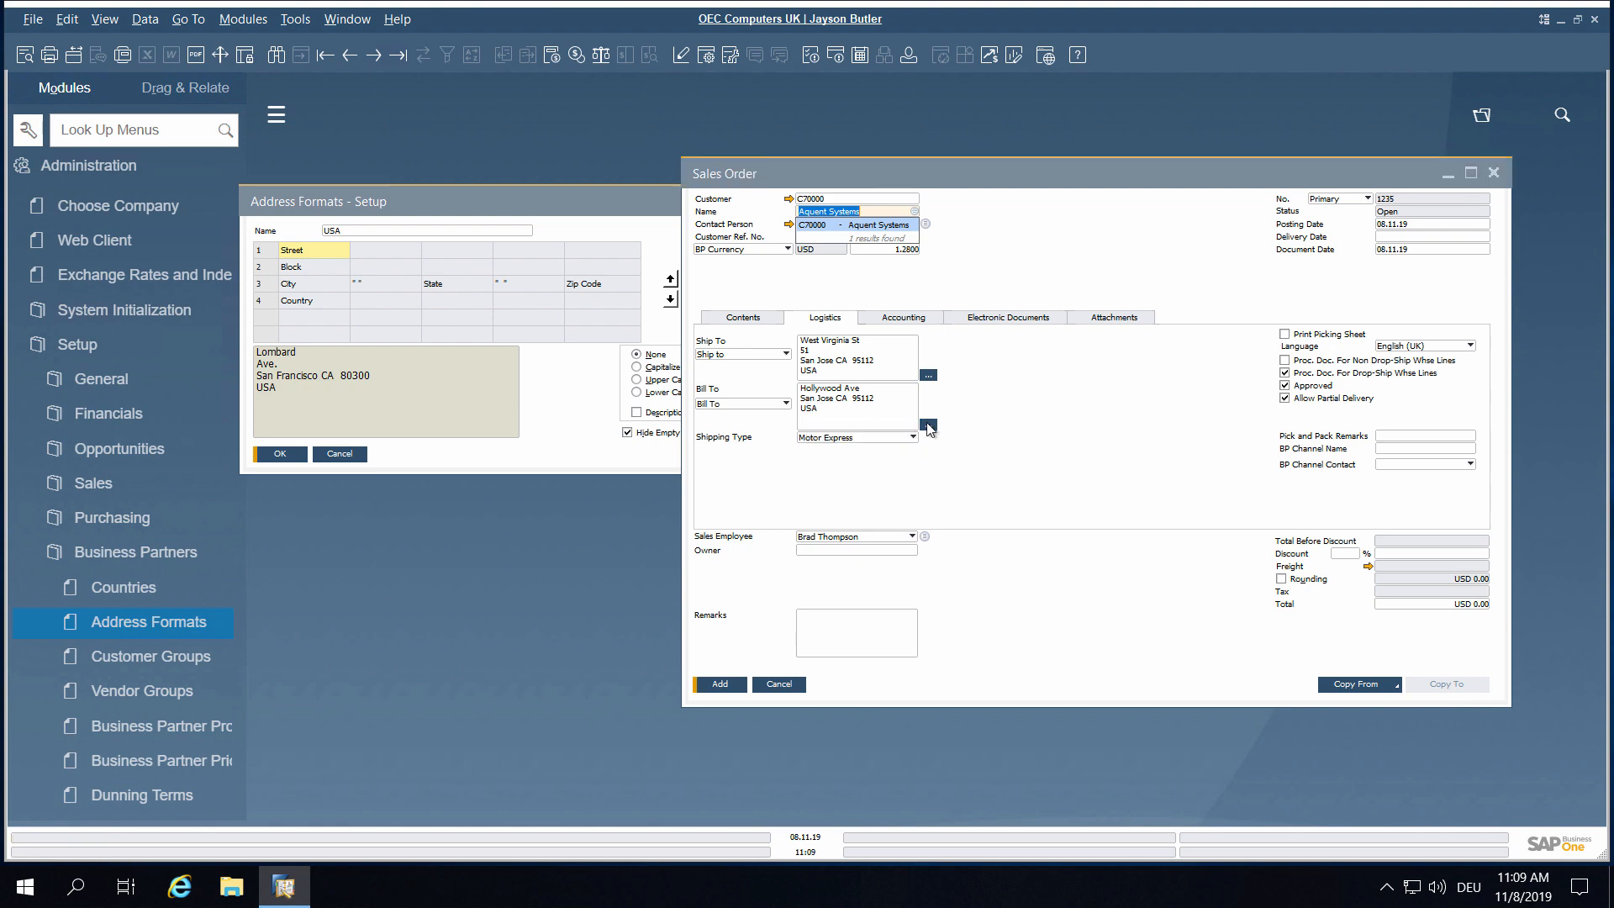
# - Add block 503 to the bill-to address details and confirm
pyautogui.click(928, 424)
pyautogui.write('503')
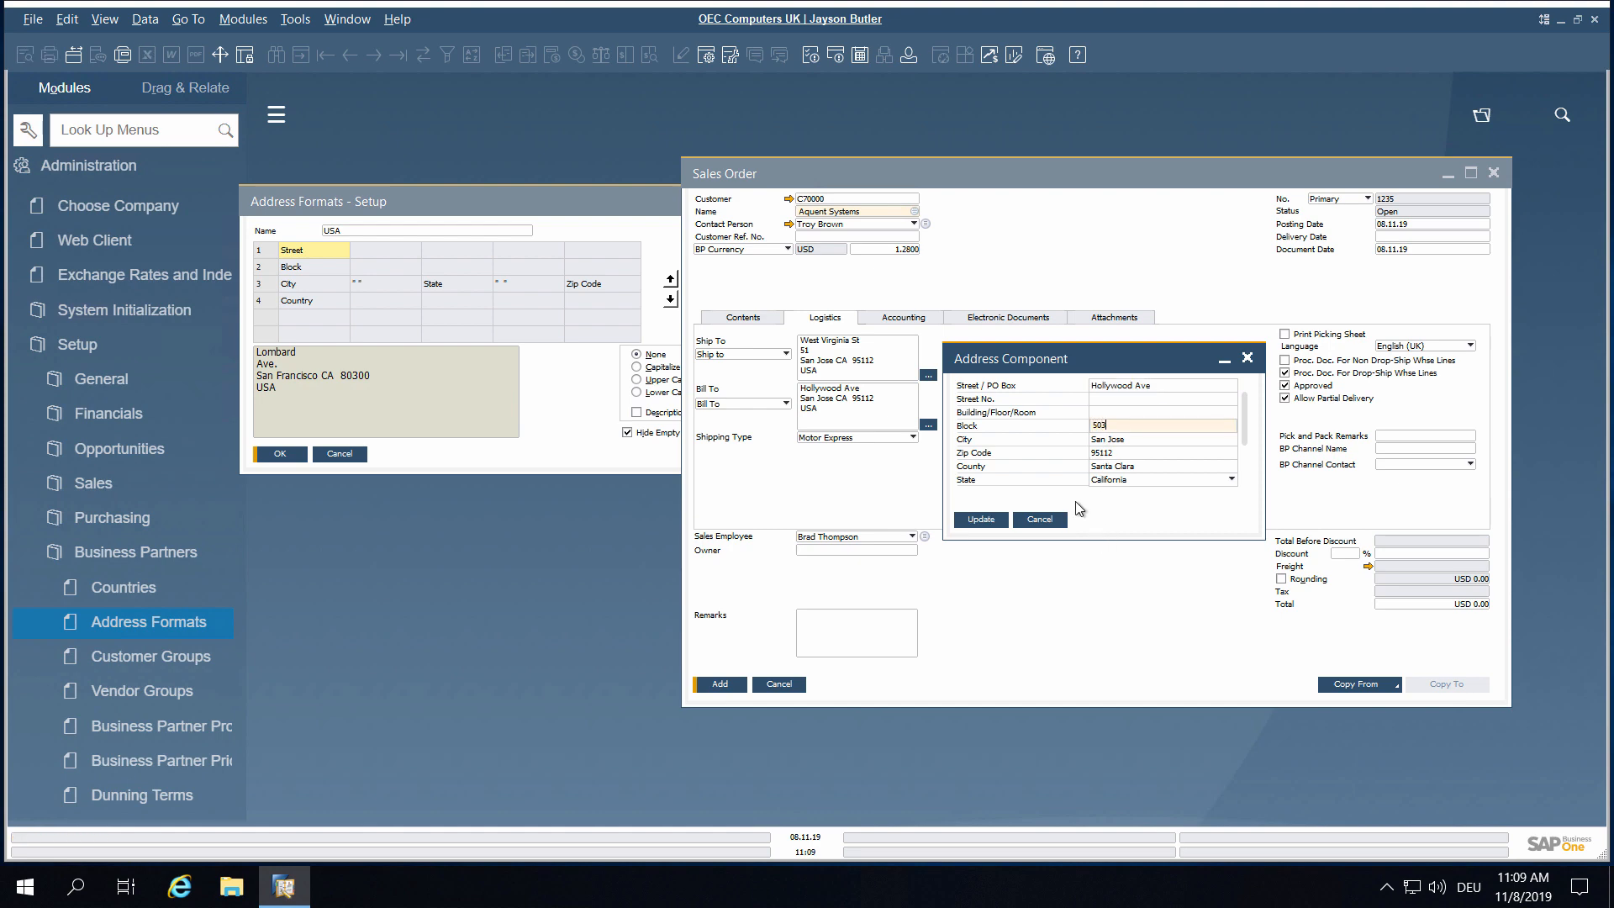
pyautogui.click(979, 519)
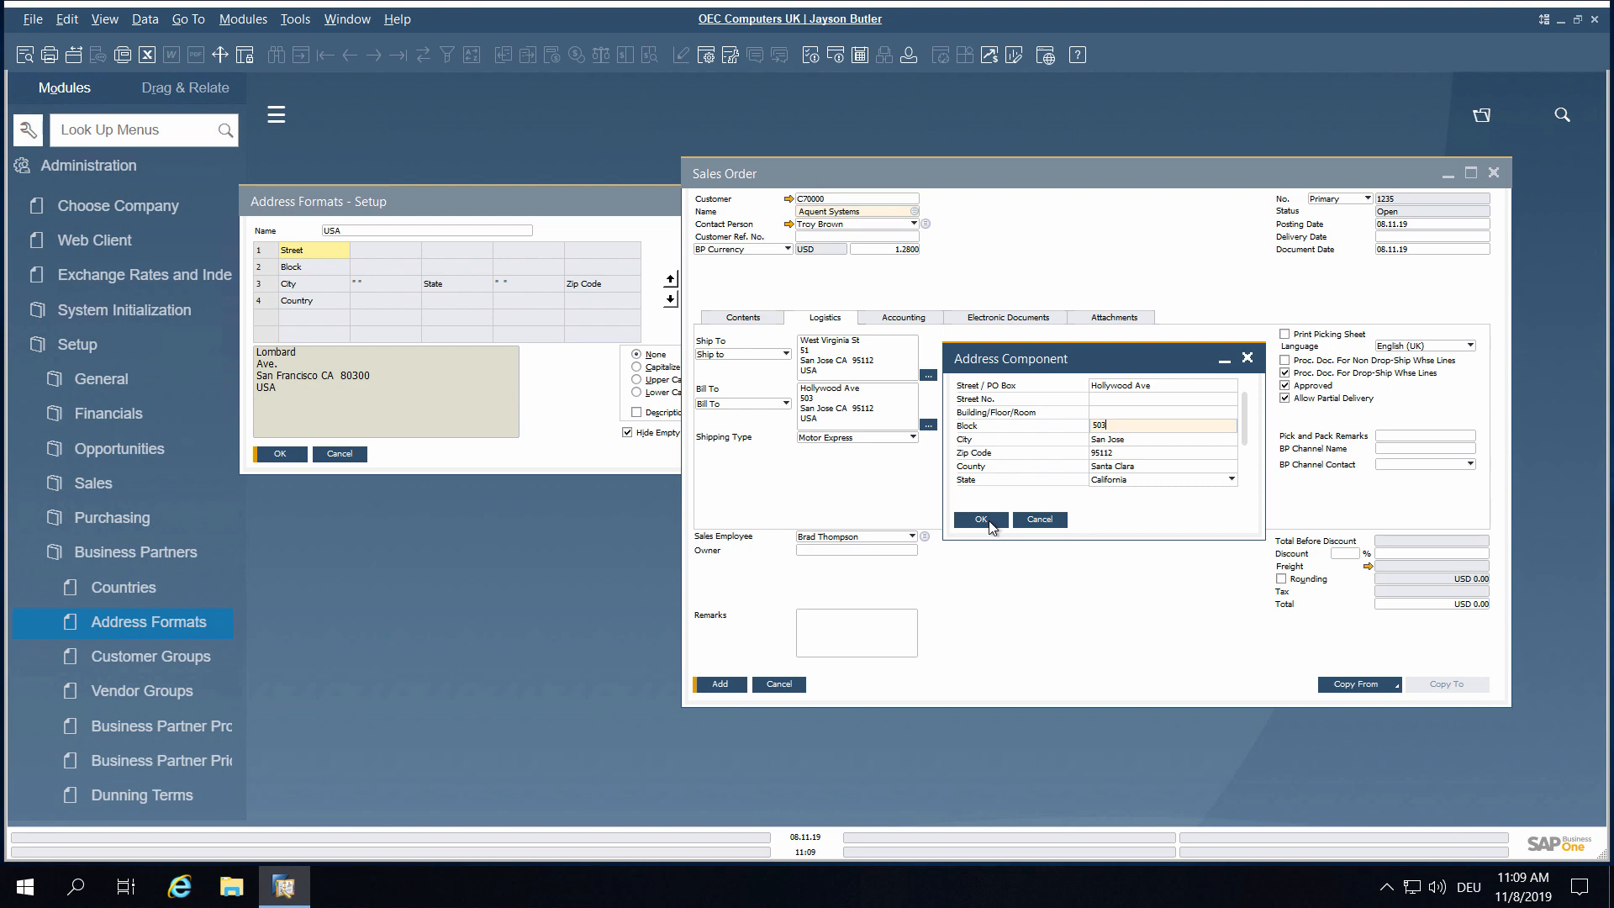
pyautogui.click(978, 519)
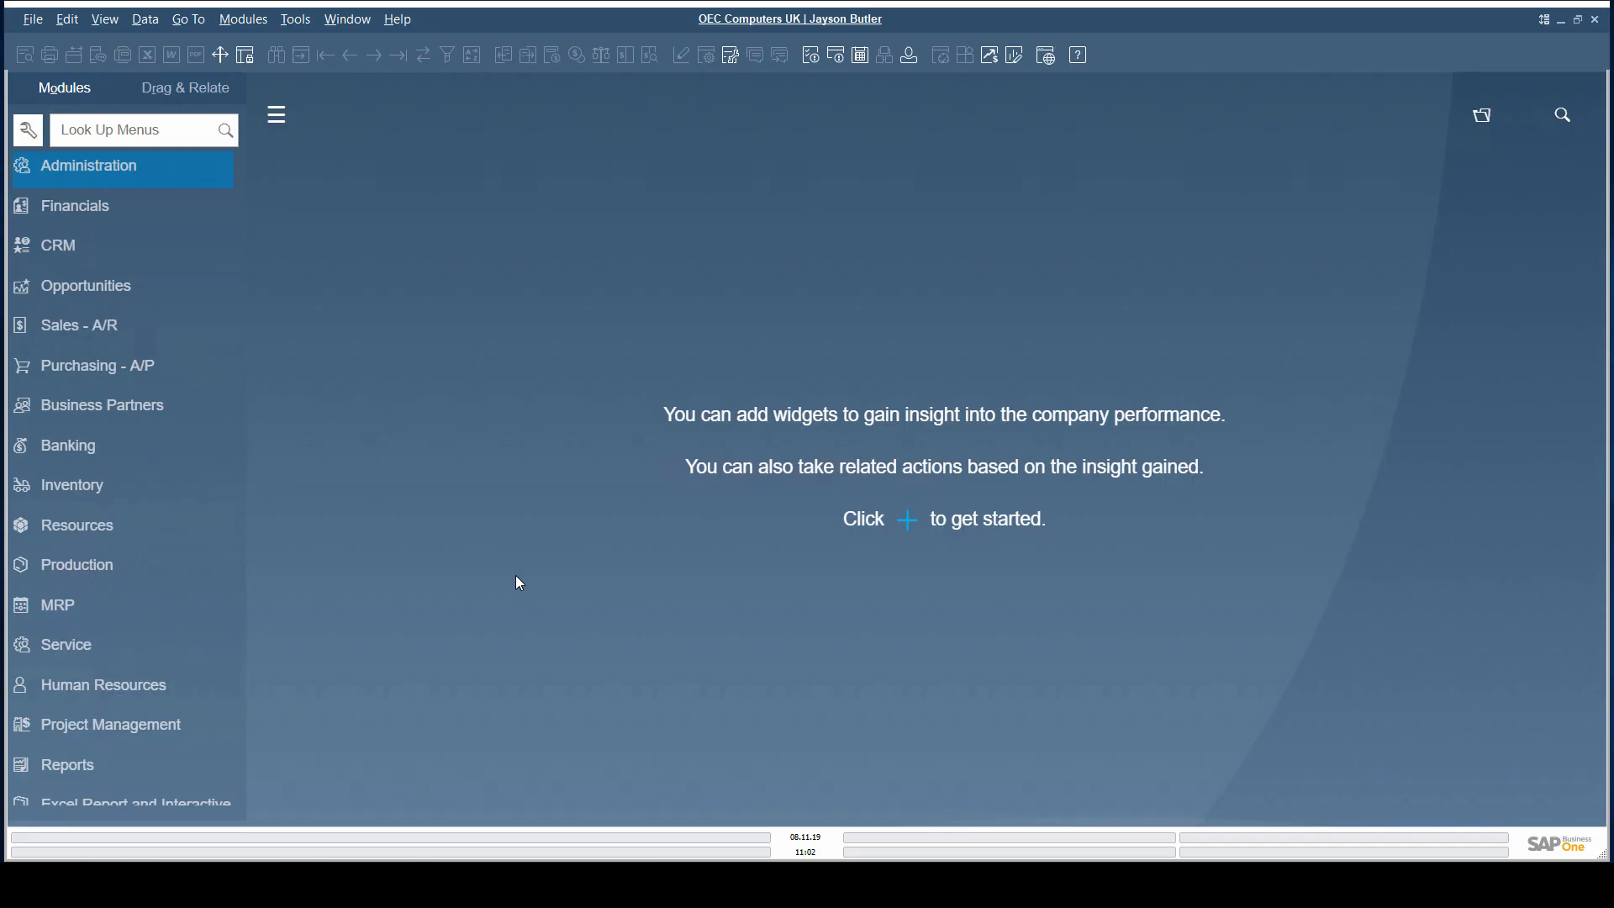
pyautogui.moveTo(91, 767)
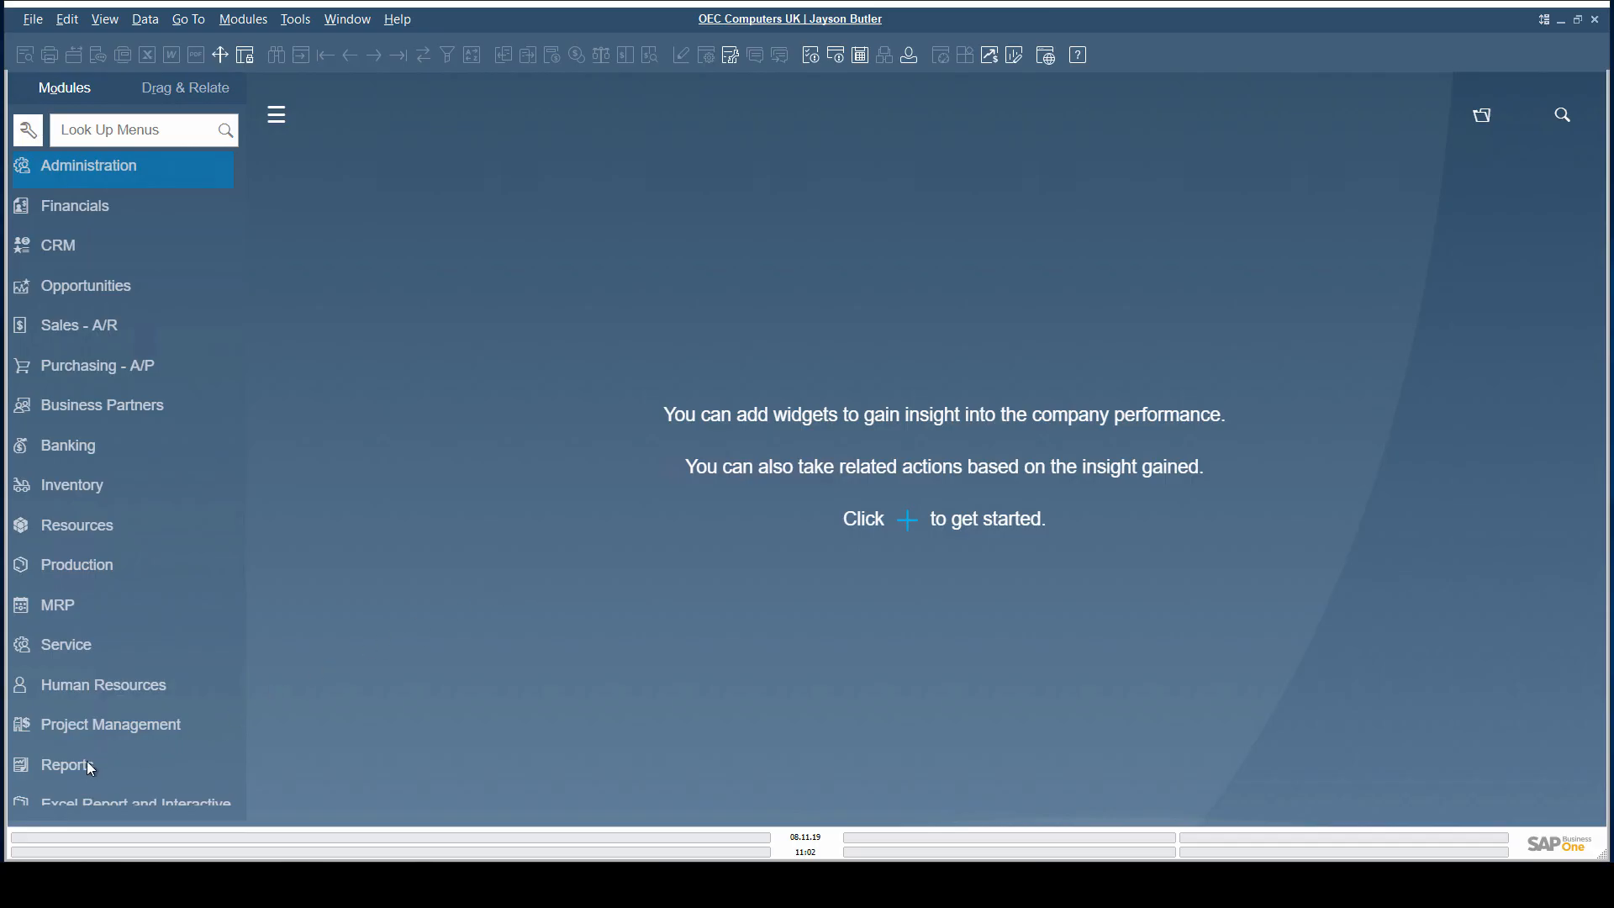
# - Run the Backorder report from Sales and Purchasing reports with the default criteria
pyautogui.click(69, 763)
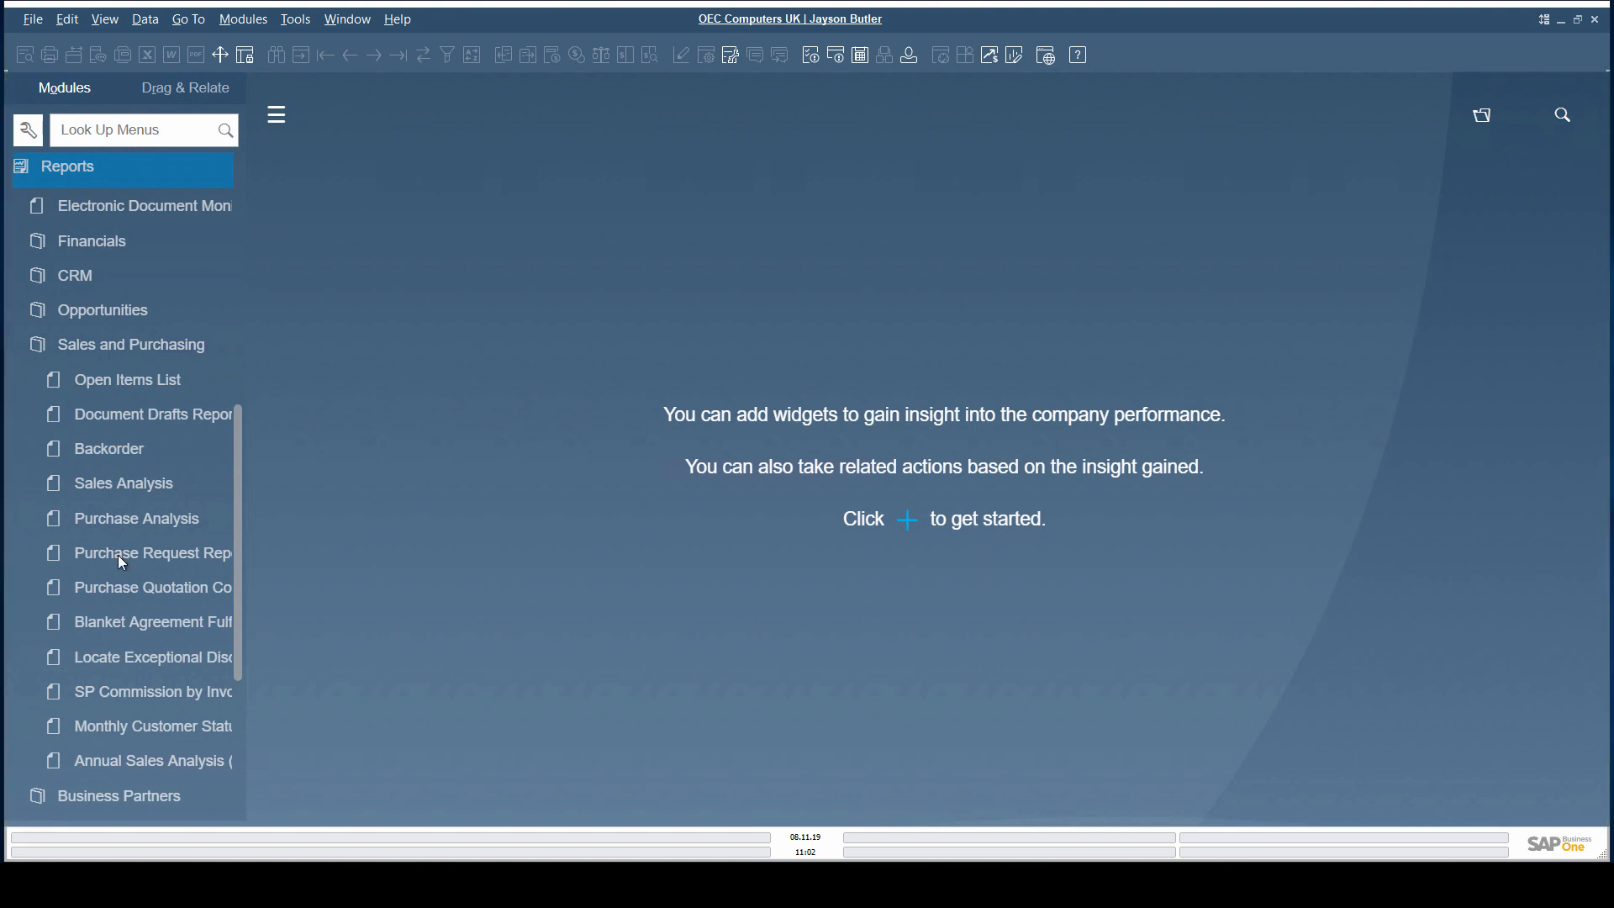
pyautogui.click(110, 448)
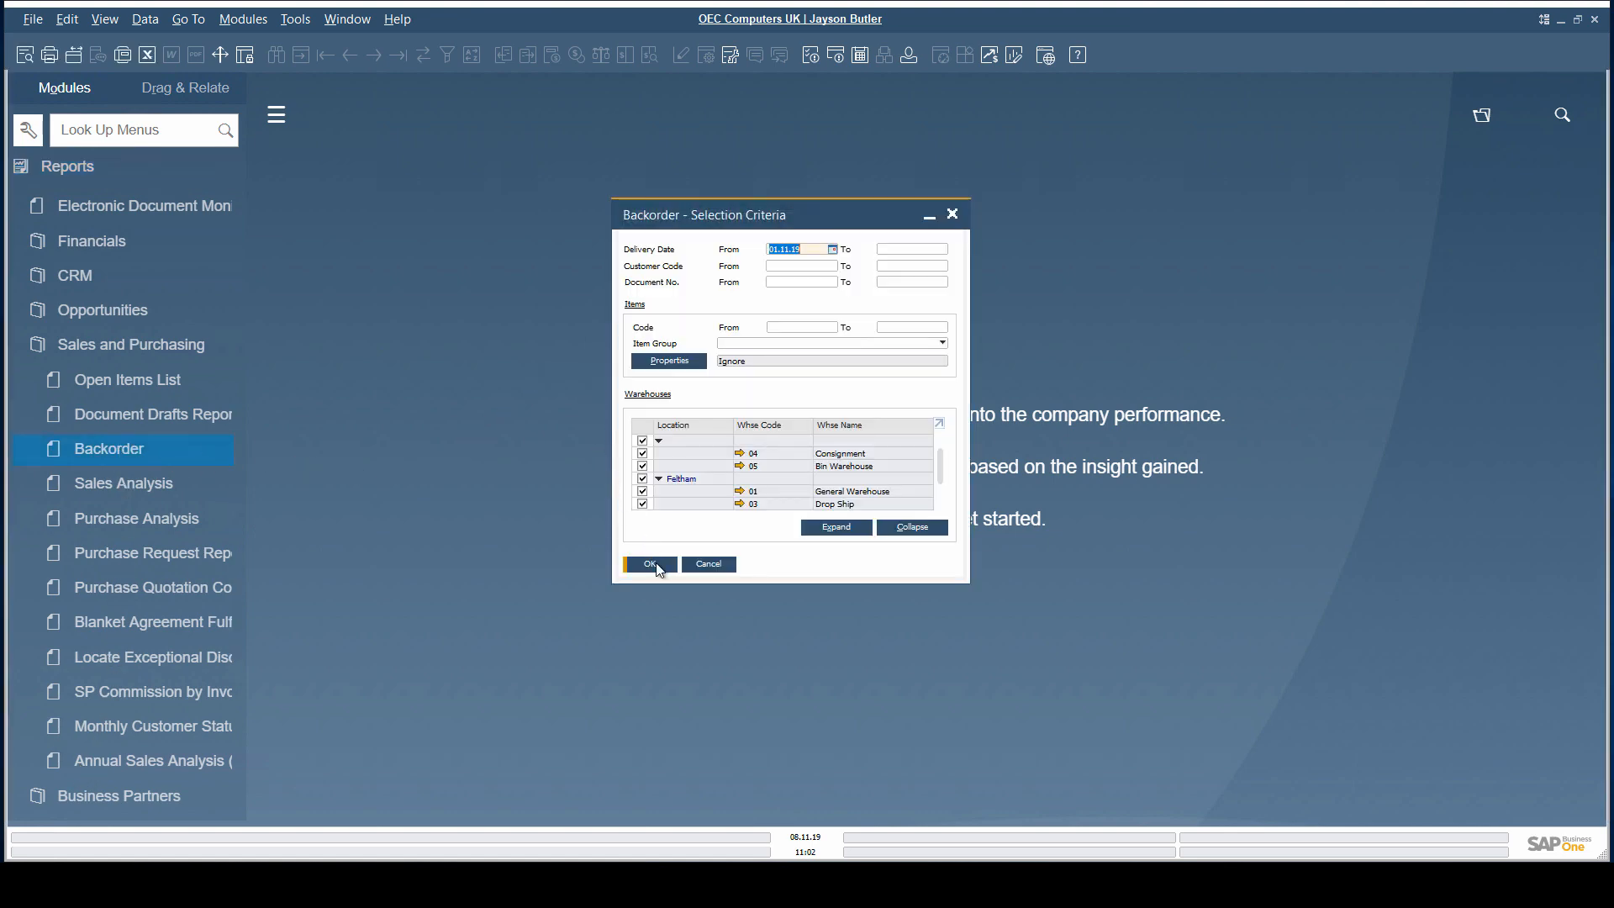
pyautogui.click(649, 563)
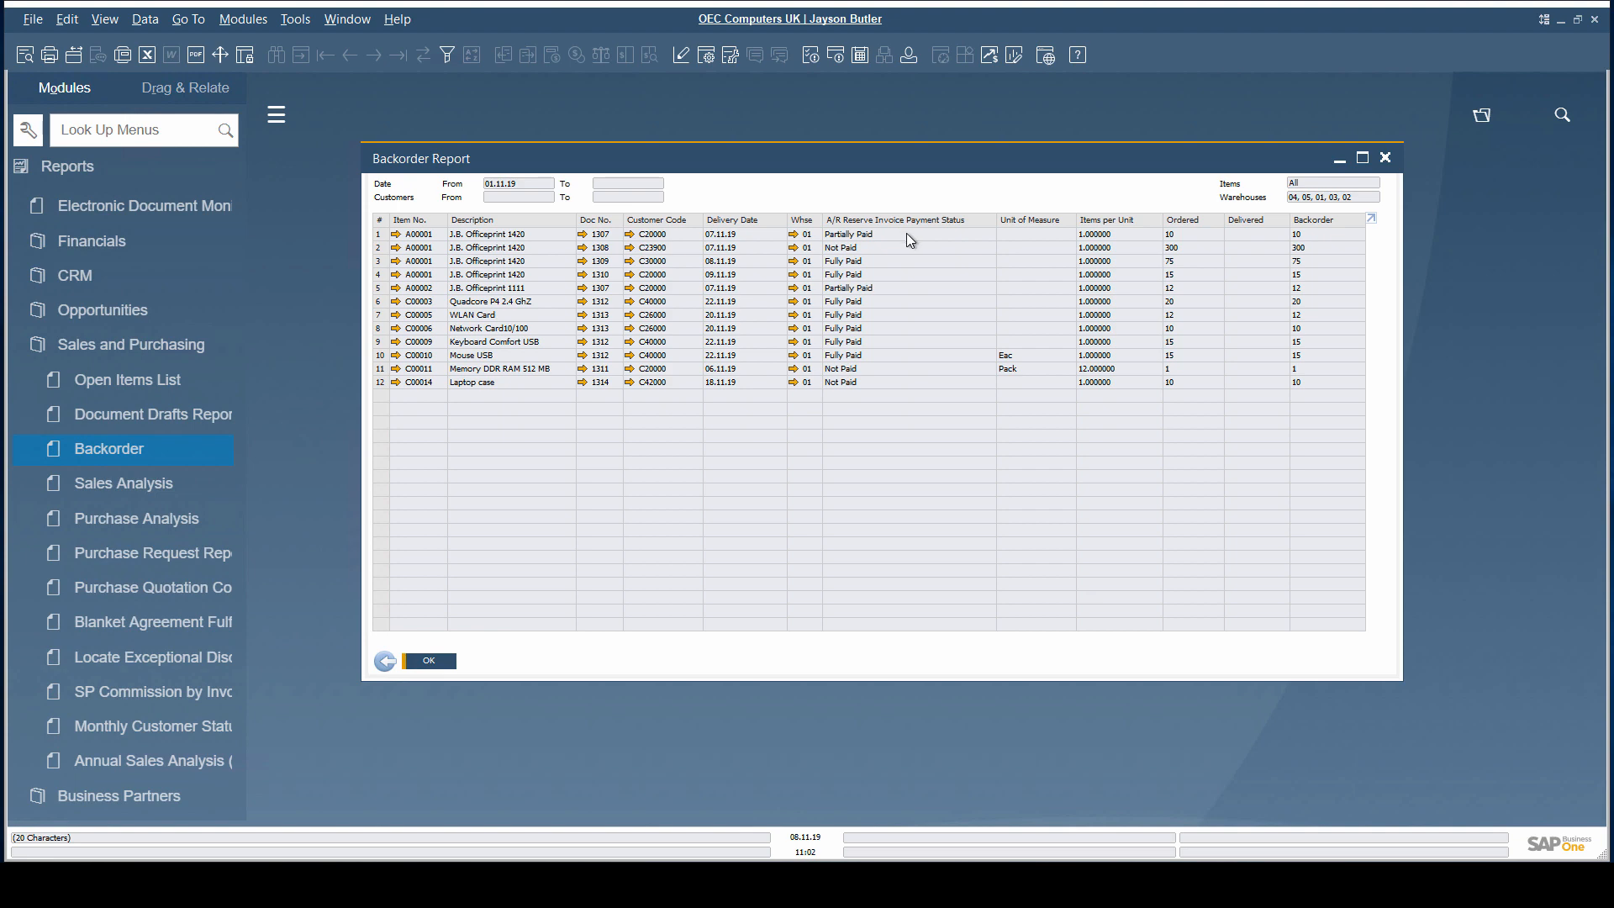
pyautogui.moveTo(898, 358)
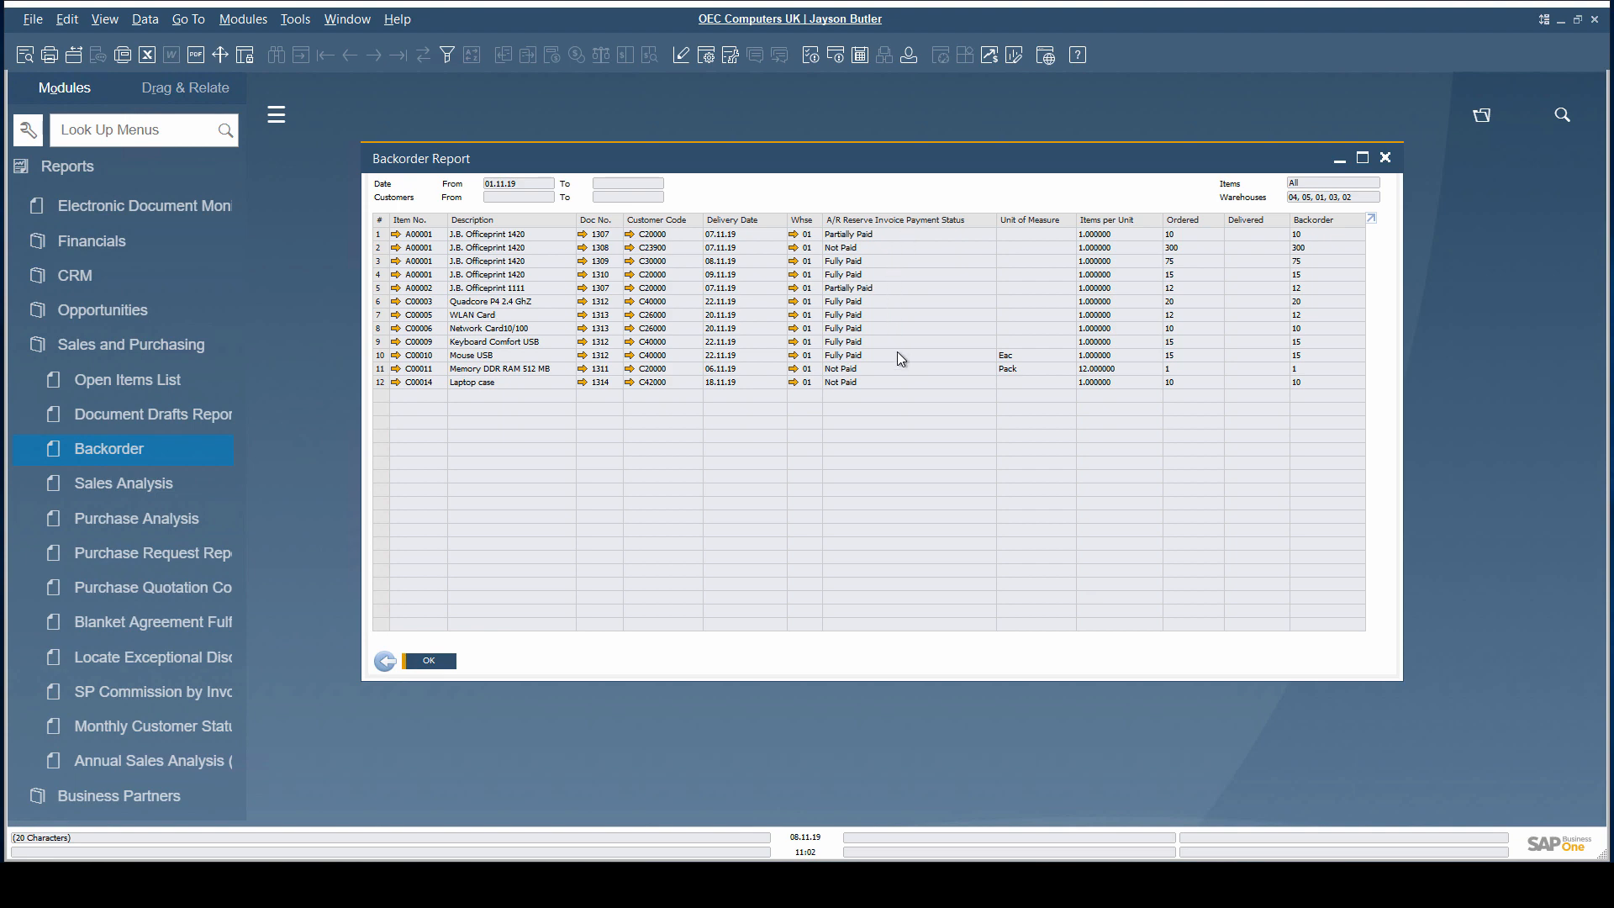
pyautogui.moveTo(914, 447)
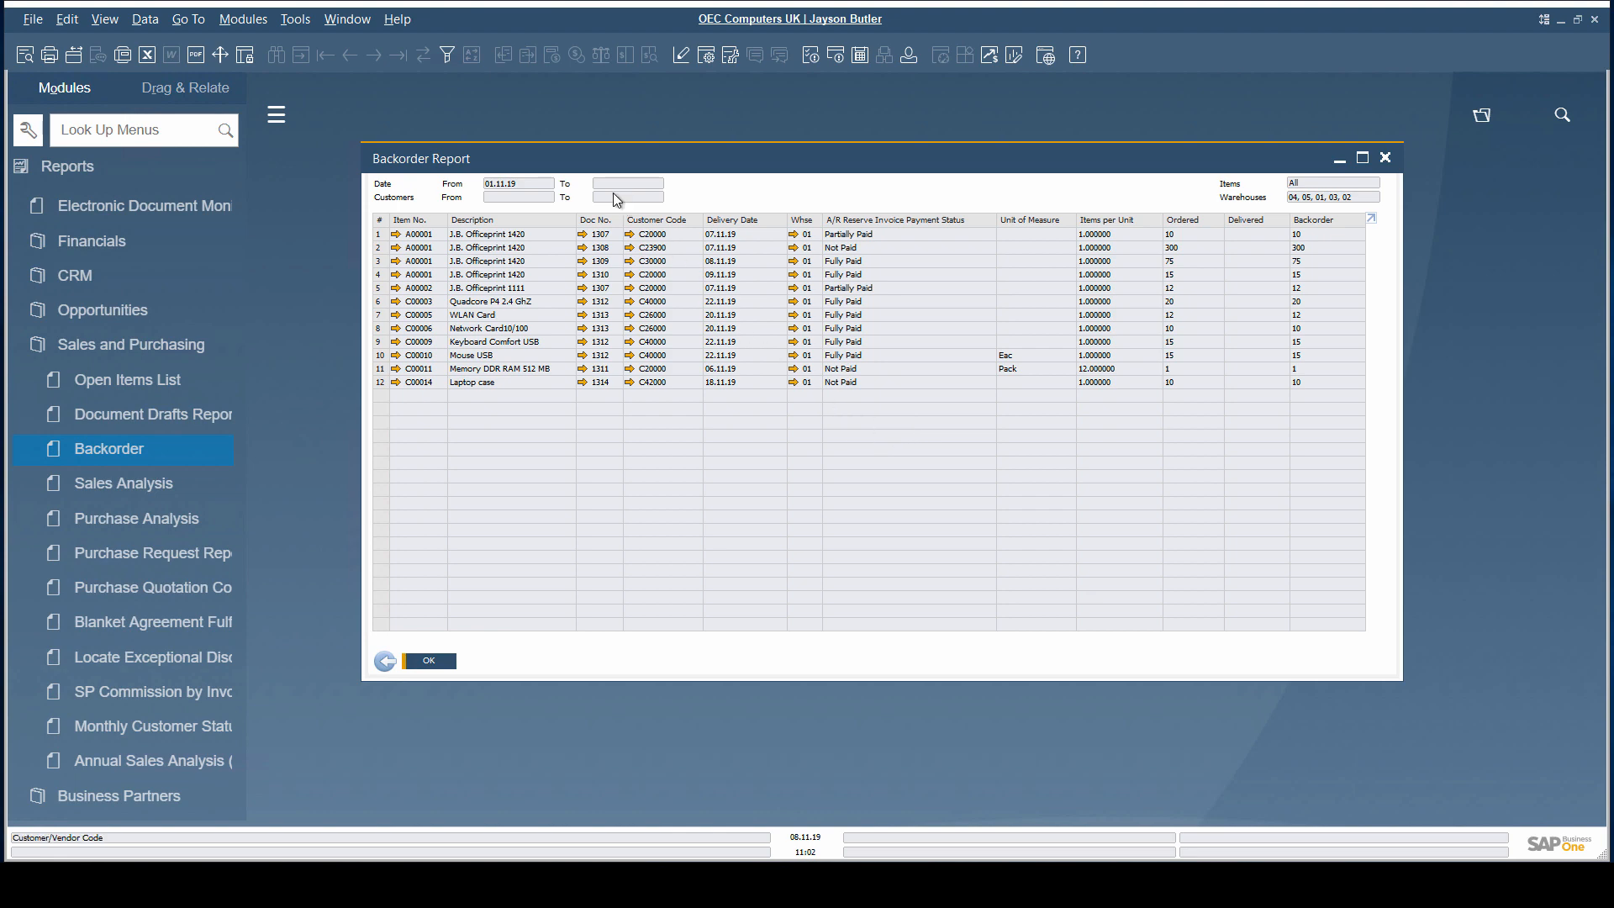
# - Filter the Backorder rows to A/R Reserve Invoice Payment Status equal Fully Paid
pyautogui.click(445, 53)
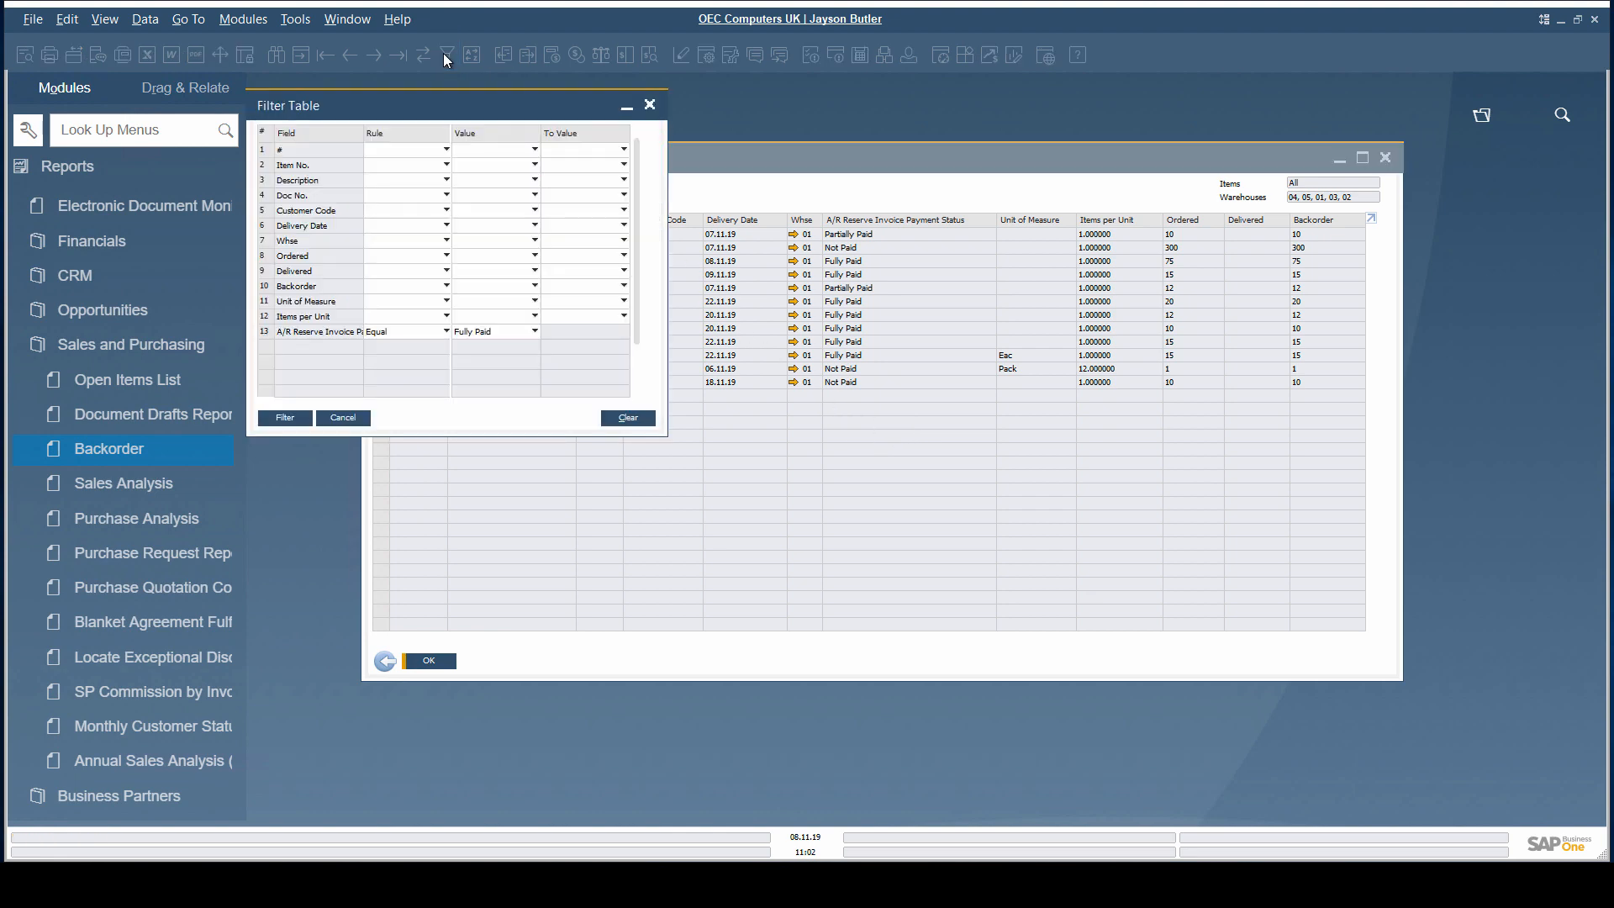
pyautogui.moveTo(447, 54)
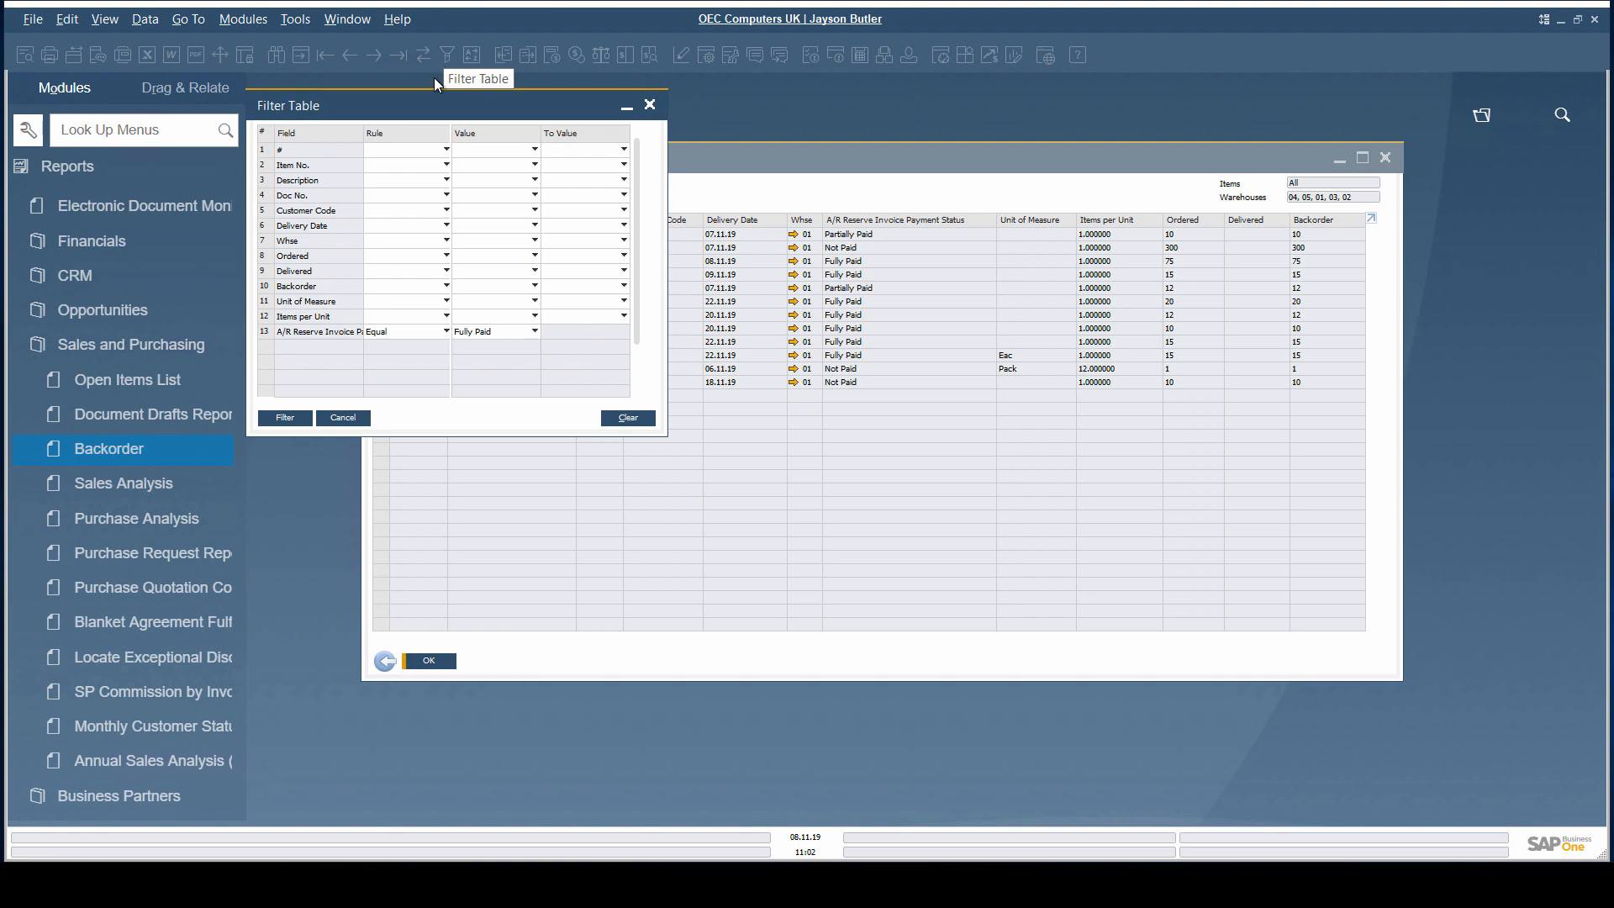
pyautogui.moveTo(306, 340)
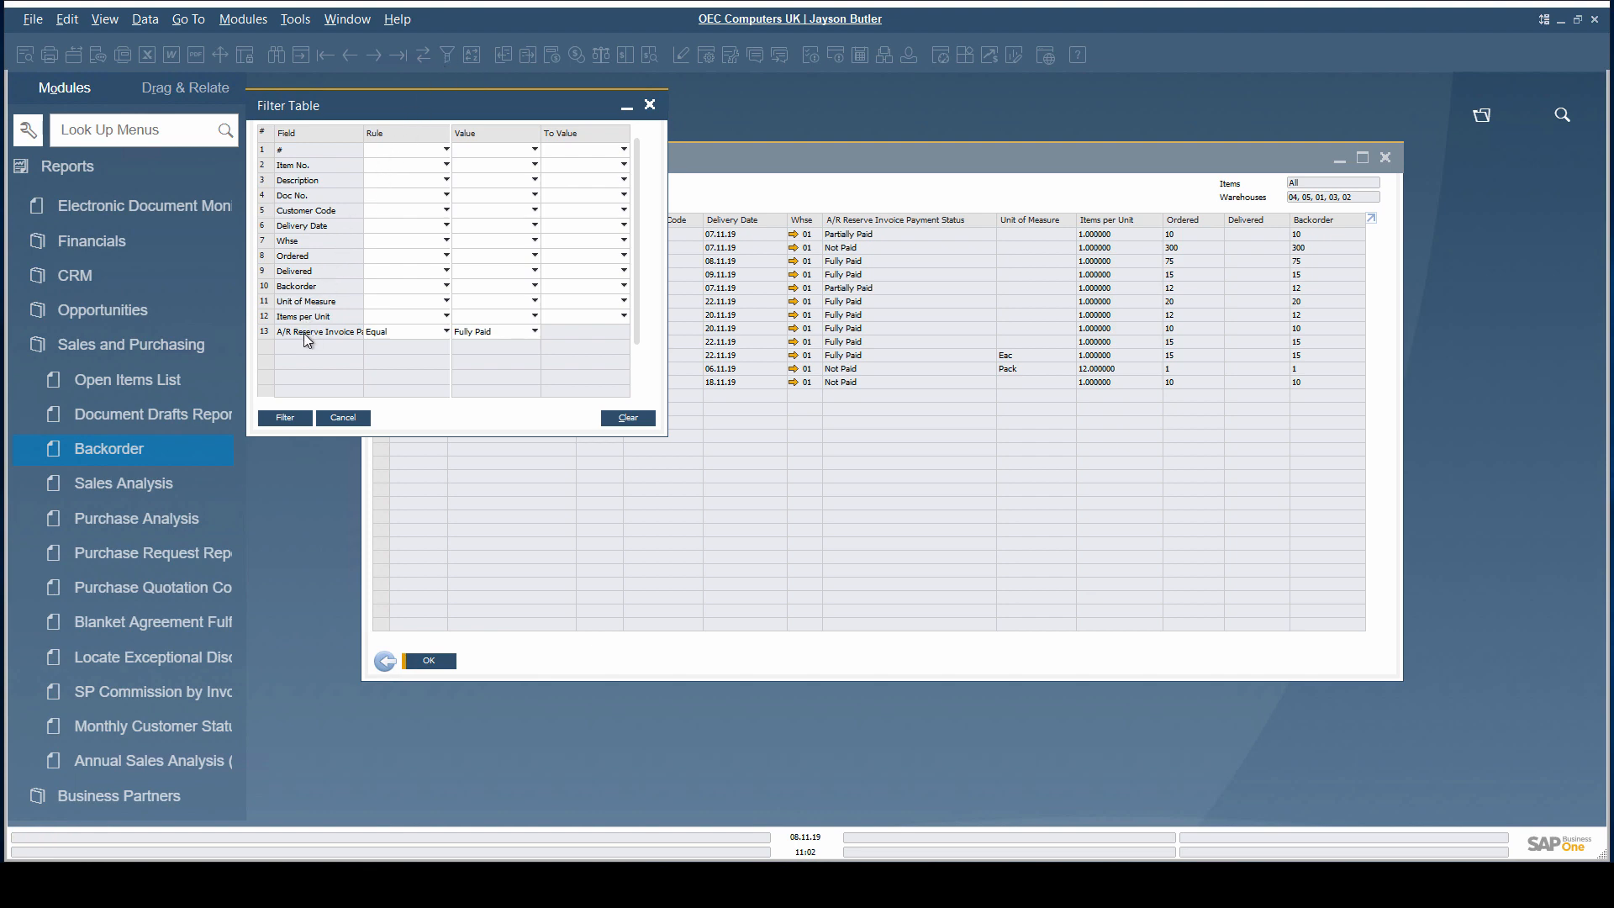